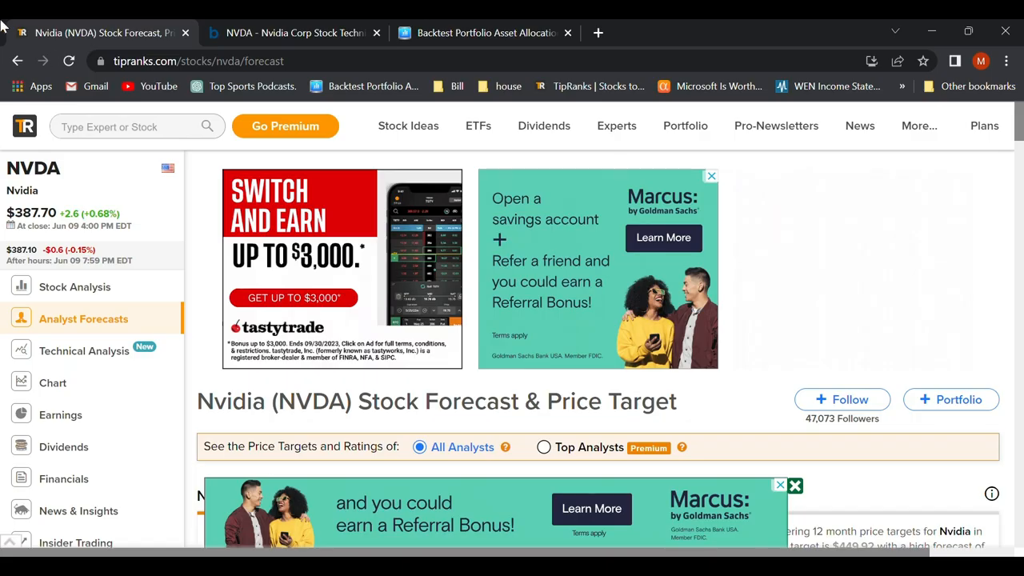
- View NVDA's Stock Analysis page with Smart Score 10 (Outperform), hedge fund and insider sentiment
{"action": "scroll", "scroll_direction": "down", "scroll_amount": 3}
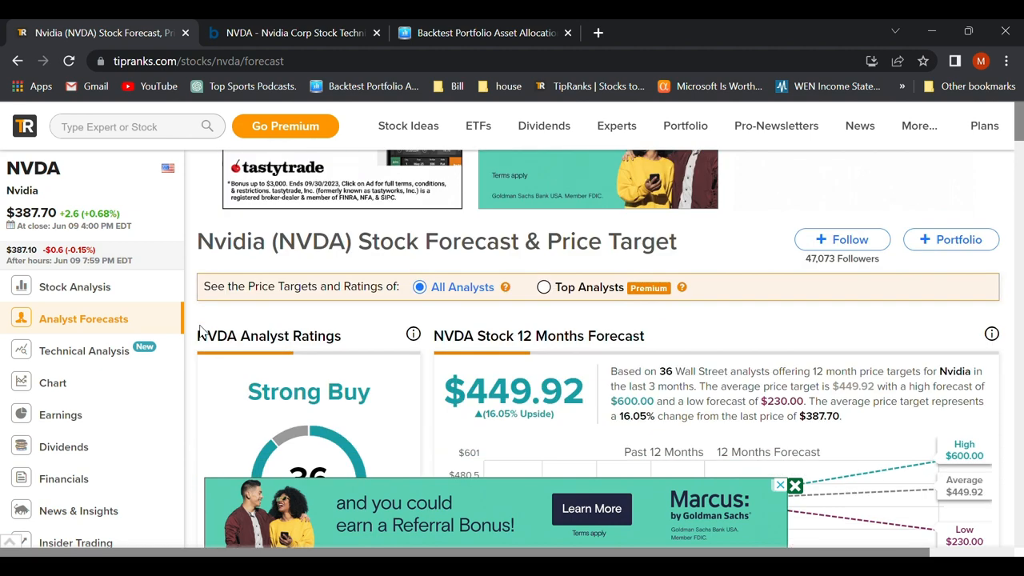
{"action": "scroll", "scroll_direction": "down", "scroll_amount": 3}
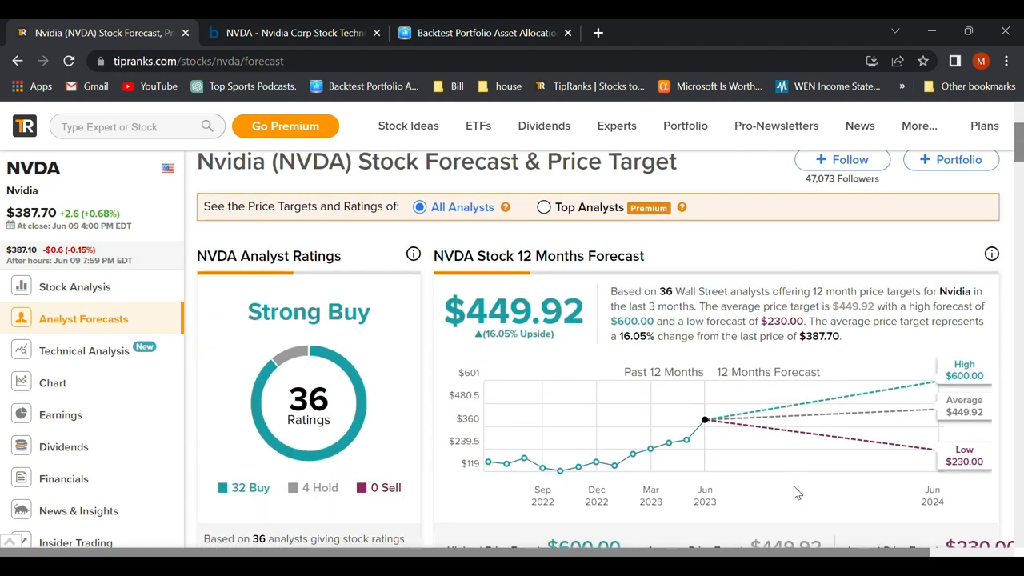
{"action": "mouse_move", "coordinate": [227, 329]}
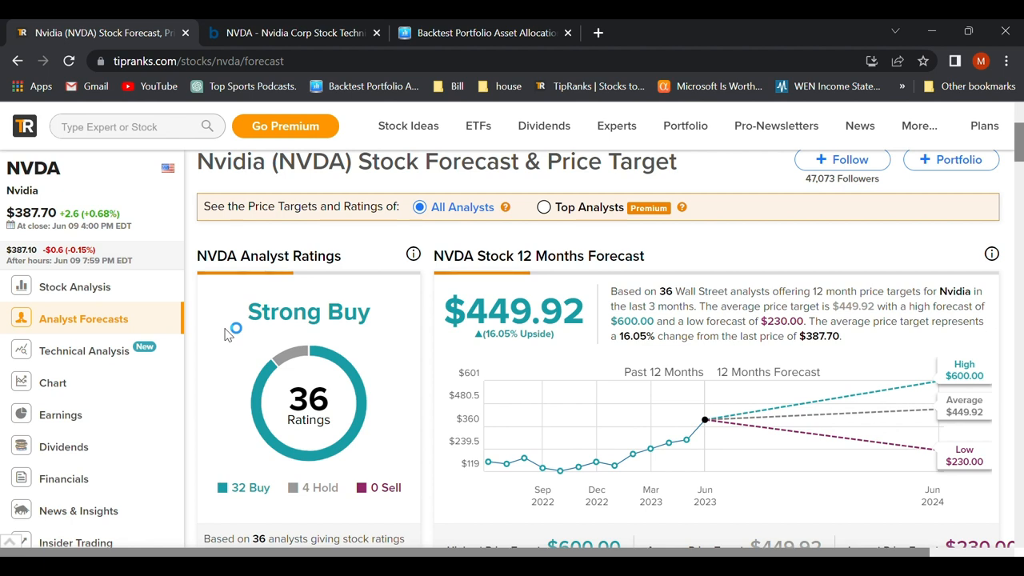
{"action": "mouse_move", "coordinate": [227, 328]}
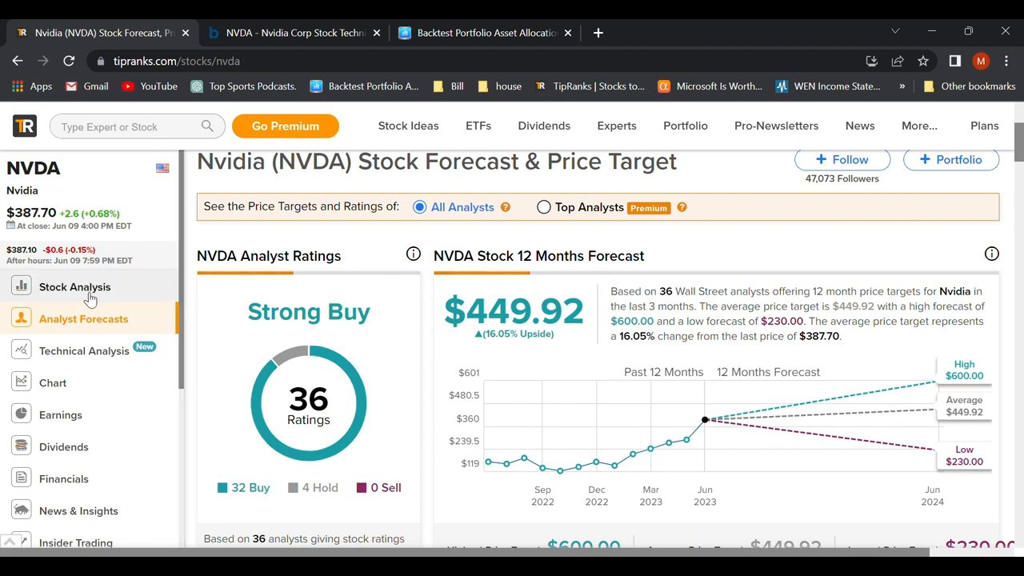
{"action": "left_click", "coordinate": [76, 287]}
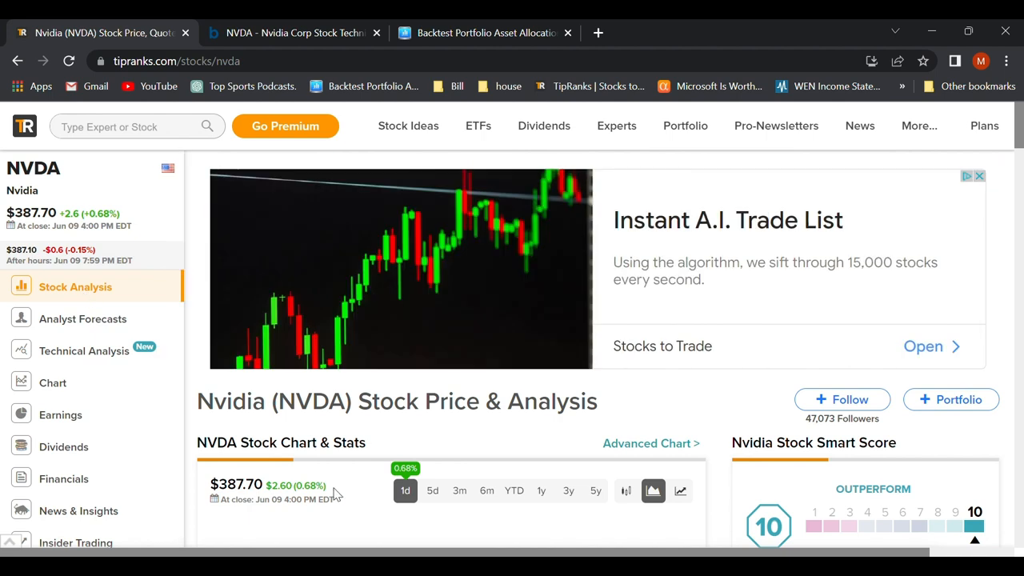
{"action": "scroll", "scroll_direction": "down", "scroll_amount": 3}
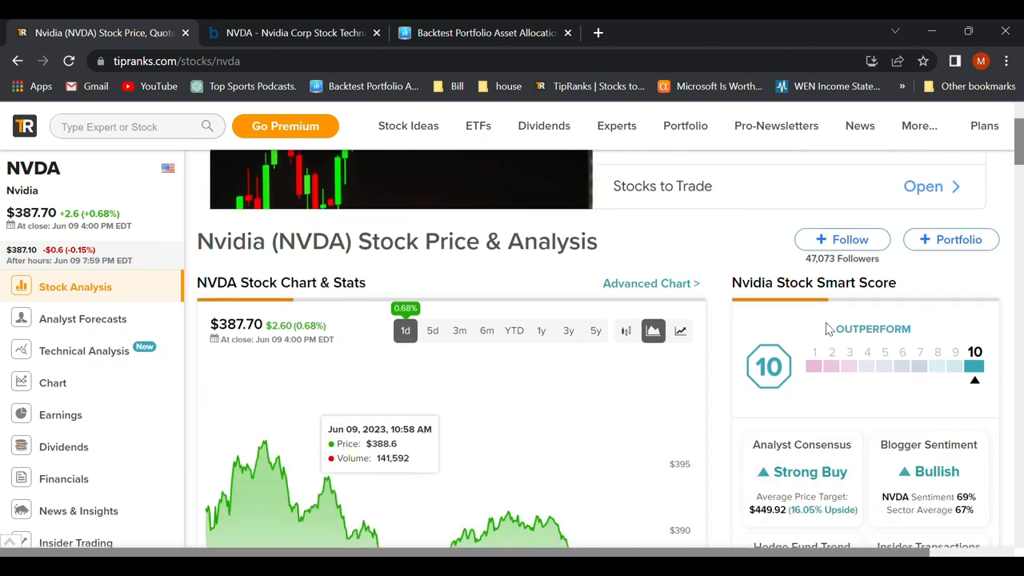
{"action": "mouse_move", "coordinate": [880, 375]}
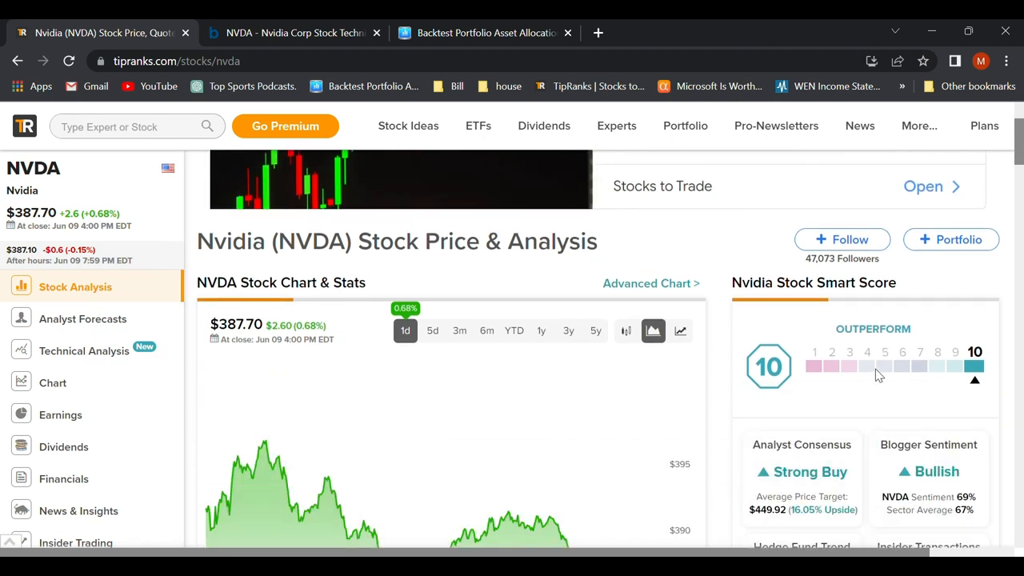
{"action": "mouse_move", "coordinate": [887, 364]}
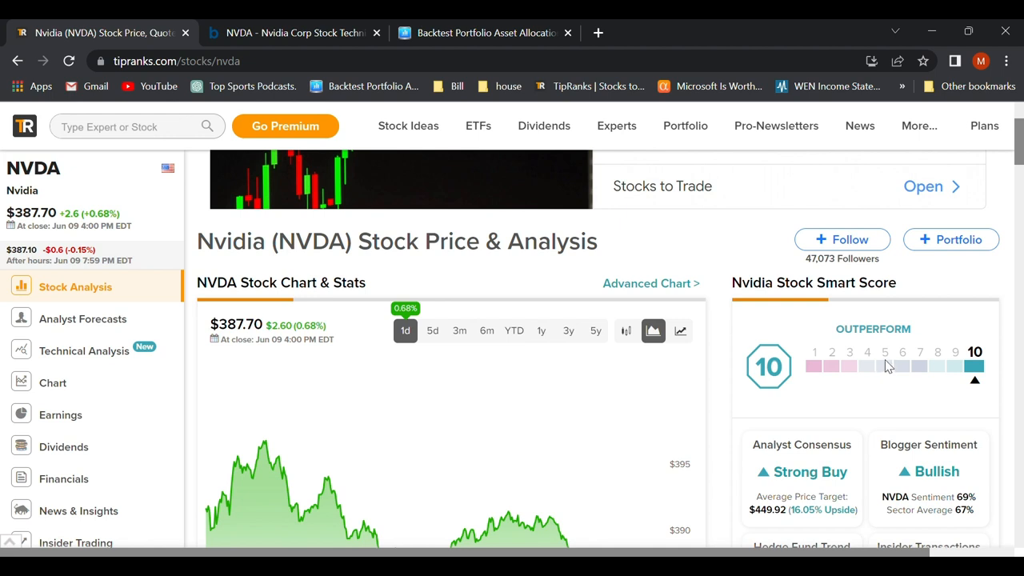
{"action": "mouse_move", "coordinate": [881, 365]}
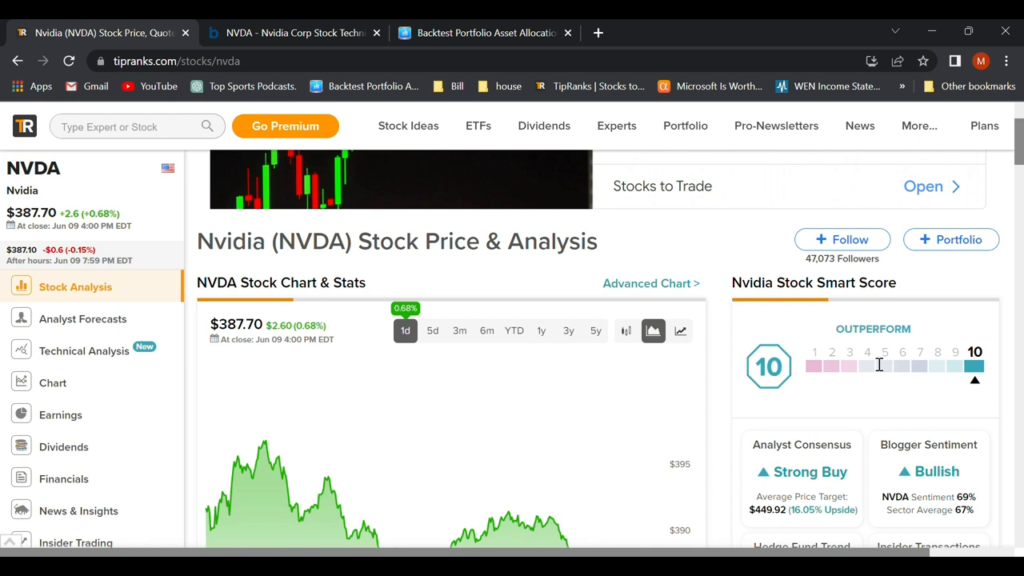
{"action": "mouse_move", "coordinate": [816, 379]}
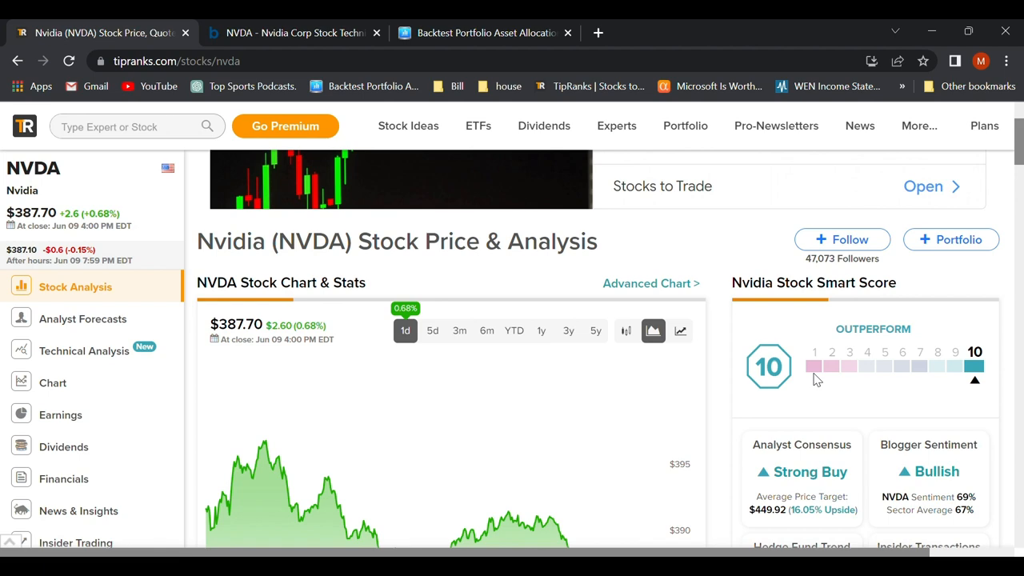
{"action": "scroll", "scroll_direction": "down", "scroll_amount": 3}
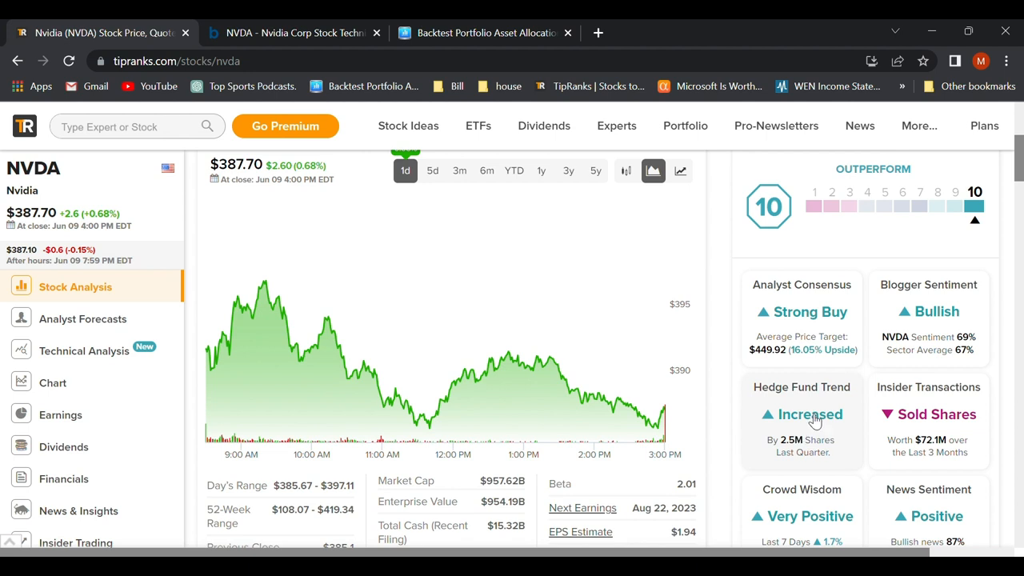
{"action": "scroll", "scroll_direction": "down", "scroll_amount": 3}
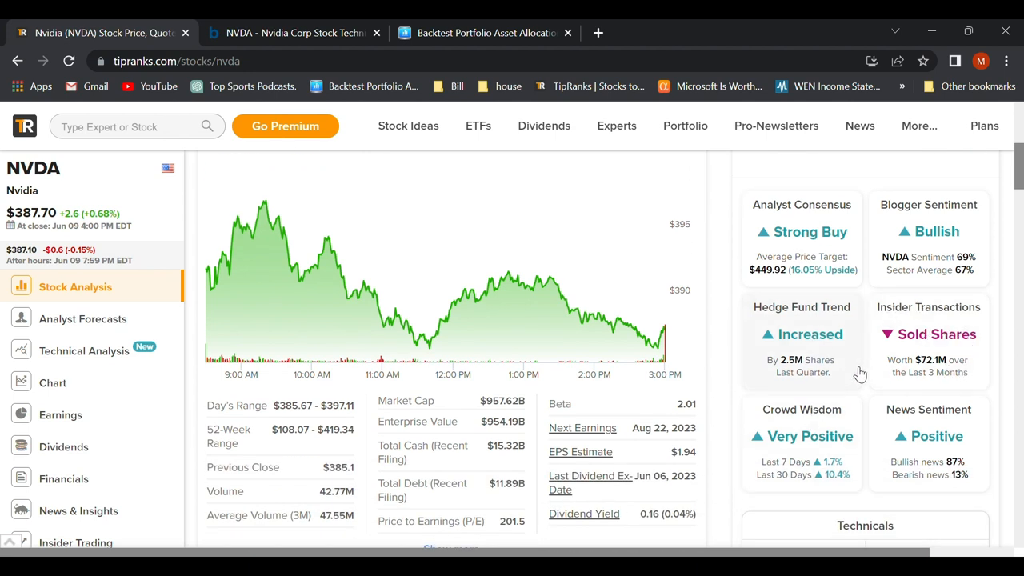
{"action": "mouse_move", "coordinate": [903, 401]}
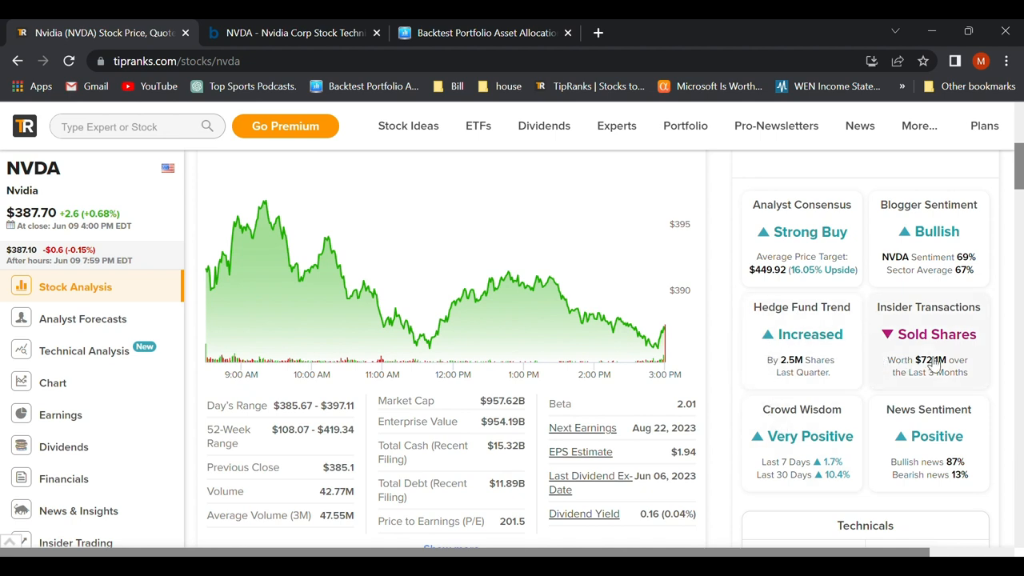
{"action": "mouse_move", "coordinate": [807, 447]}
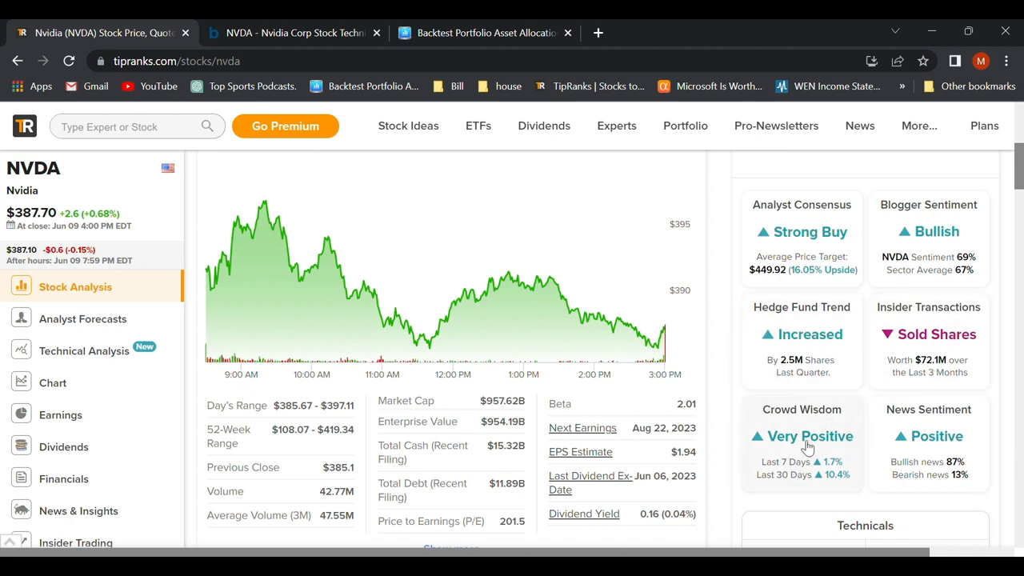
{"action": "mouse_move", "coordinate": [694, 431]}
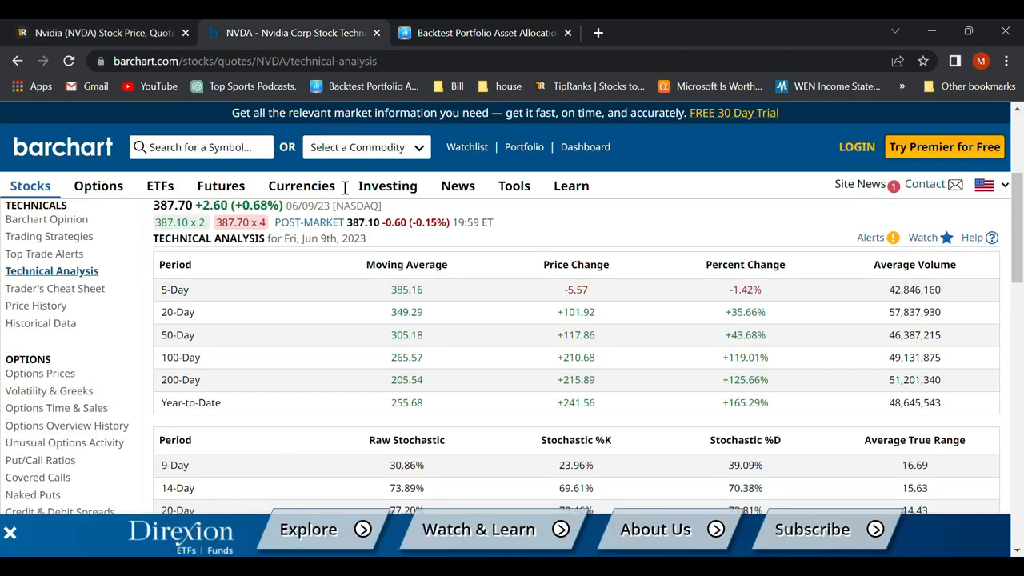
{"action": "mouse_move", "coordinate": [343, 349]}
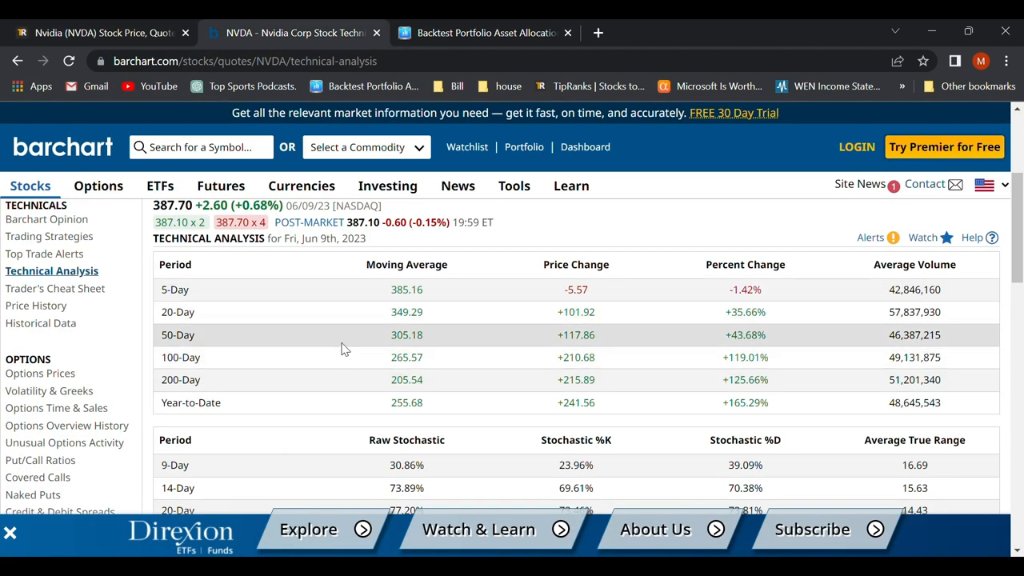
{"action": "mouse_move", "coordinate": [422, 351]}
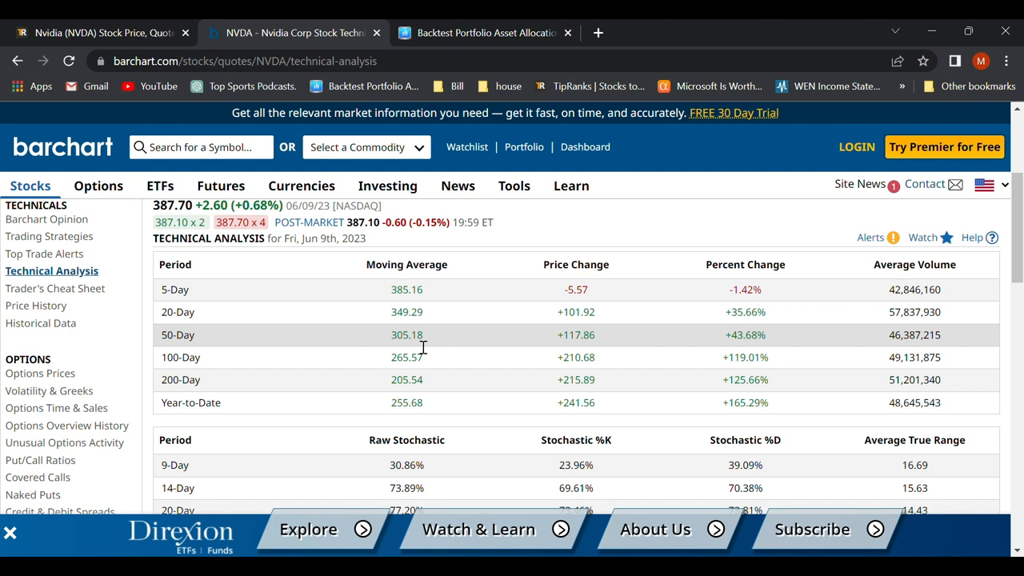
{"action": "mouse_move", "coordinate": [400, 391]}
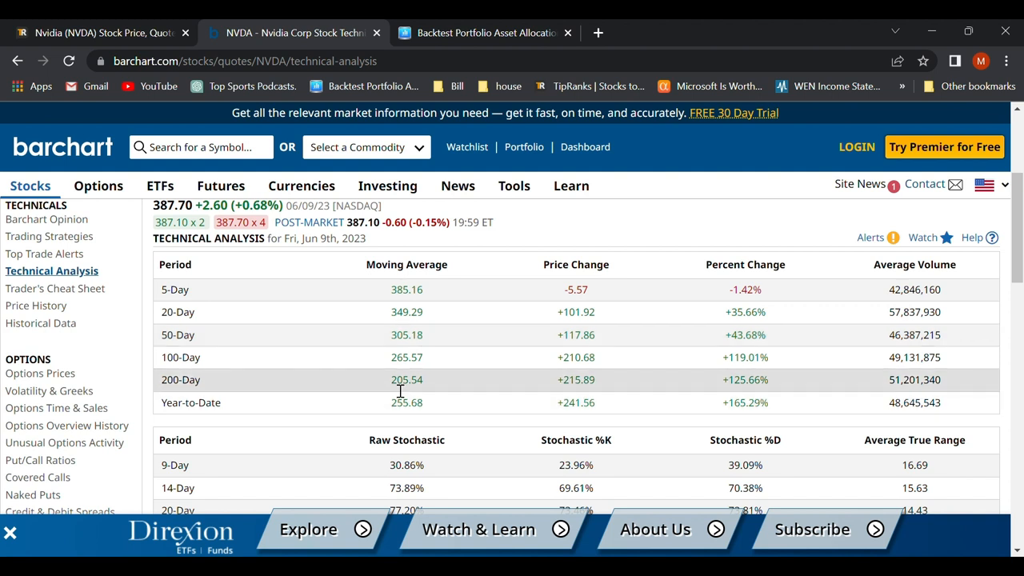
{"action": "mouse_move", "coordinate": [463, 391]}
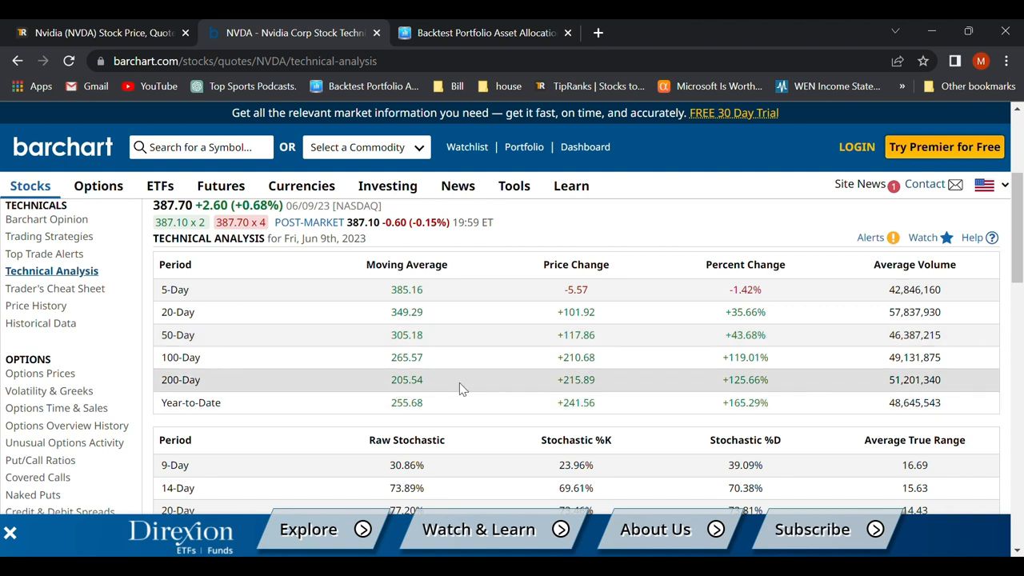
{"action": "scroll", "scroll_direction": "up", "scroll_amount": 3}
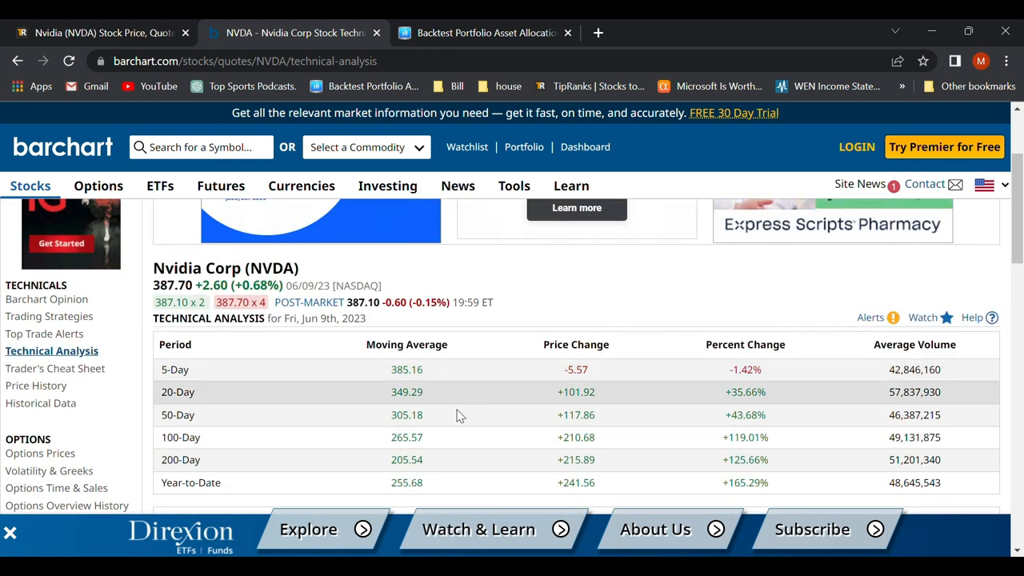
{"action": "mouse_move", "coordinate": [190, 424]}
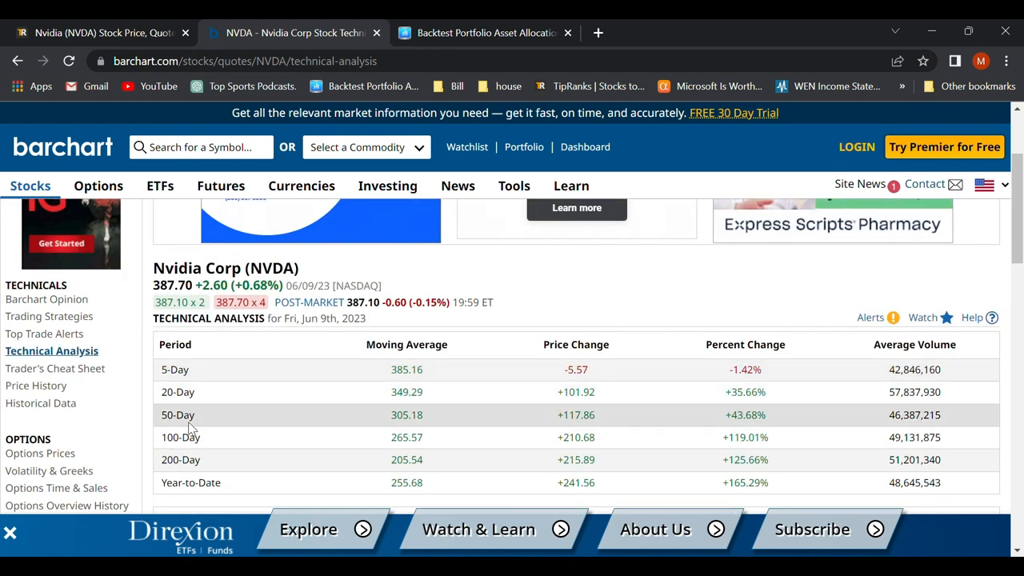
{"action": "mouse_move", "coordinate": [200, 466]}
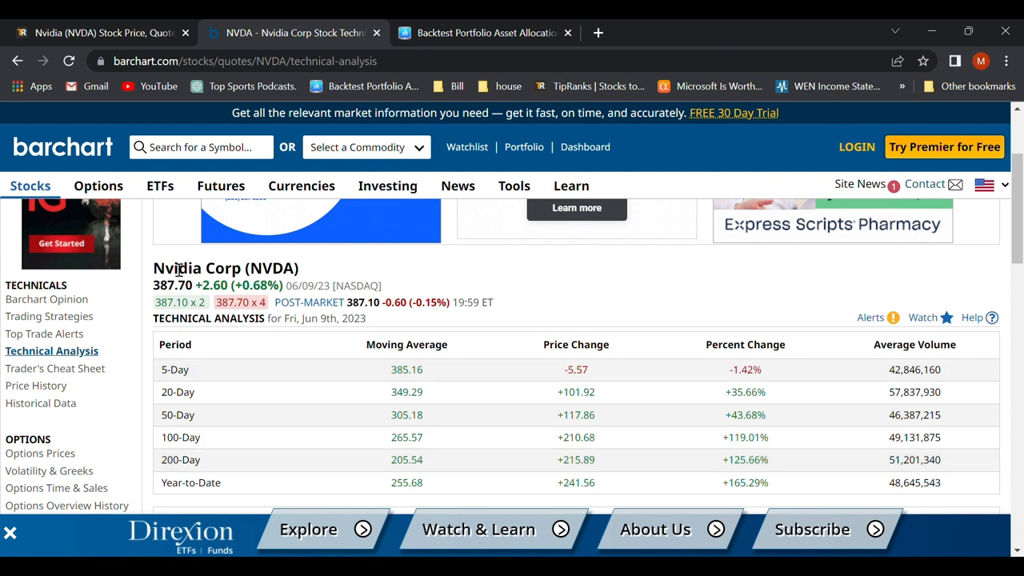
{"action": "mouse_move", "coordinate": [181, 295]}
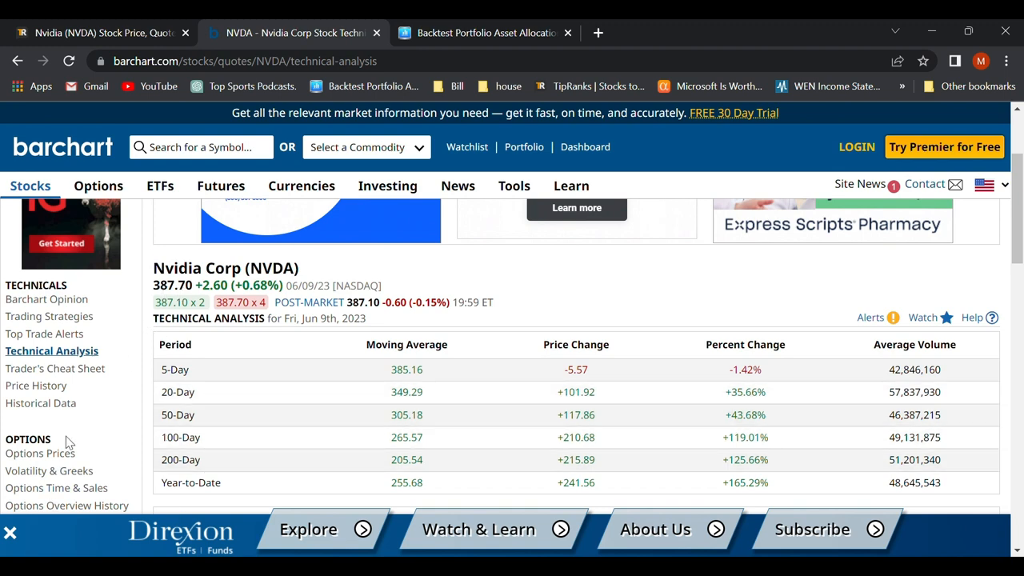
{"action": "scroll", "scroll_direction": "up", "scroll_amount": 3}
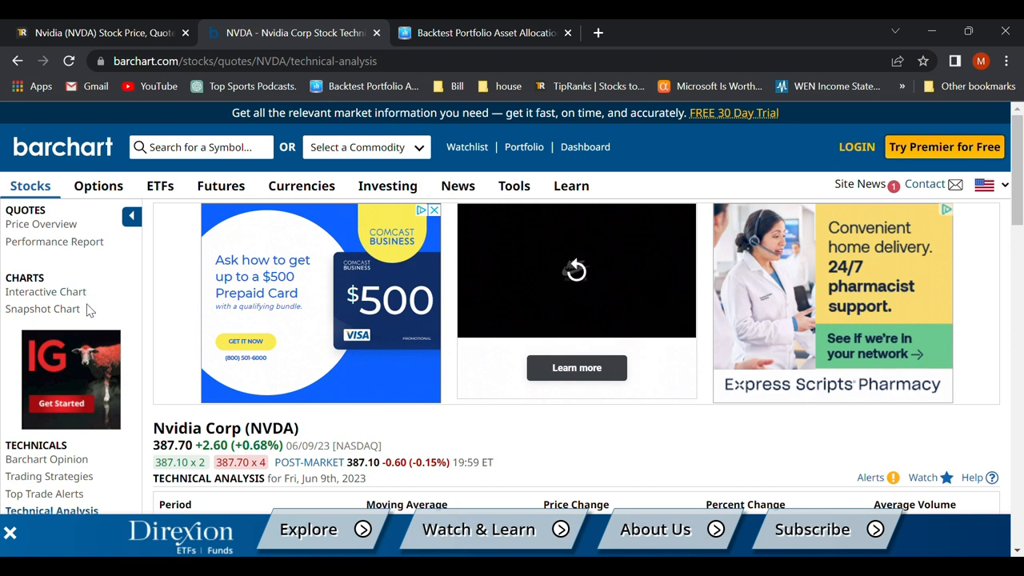
- Reach NVDA's Earnings Estimates ($431.25 mean target, +44.26% surprise) with the car ad and Premier pop-up dismissed
{"action": "scroll", "scroll_direction": "down", "scroll_amount": 3}
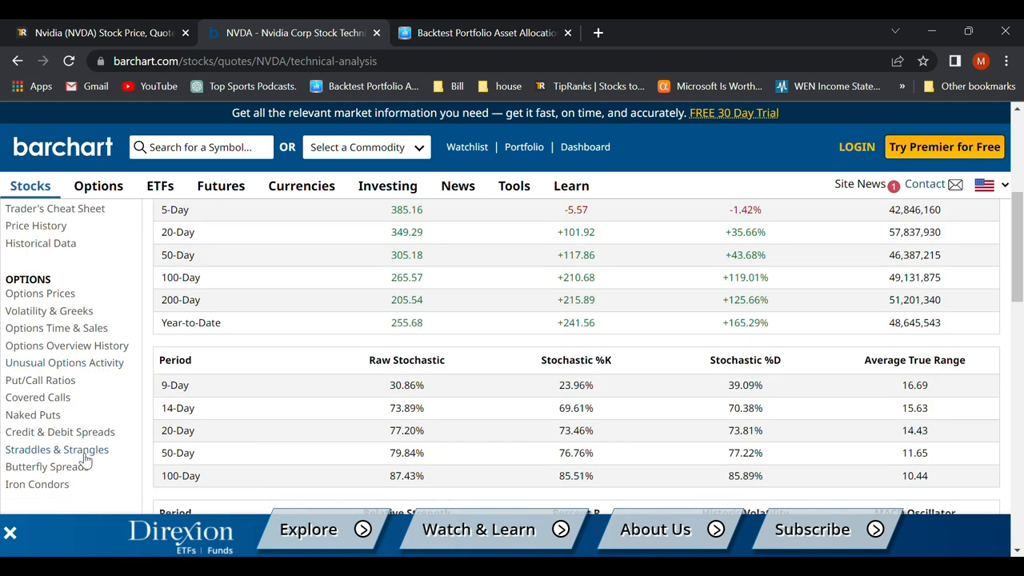
{"action": "scroll", "scroll_direction": "down", "scroll_amount": 3}
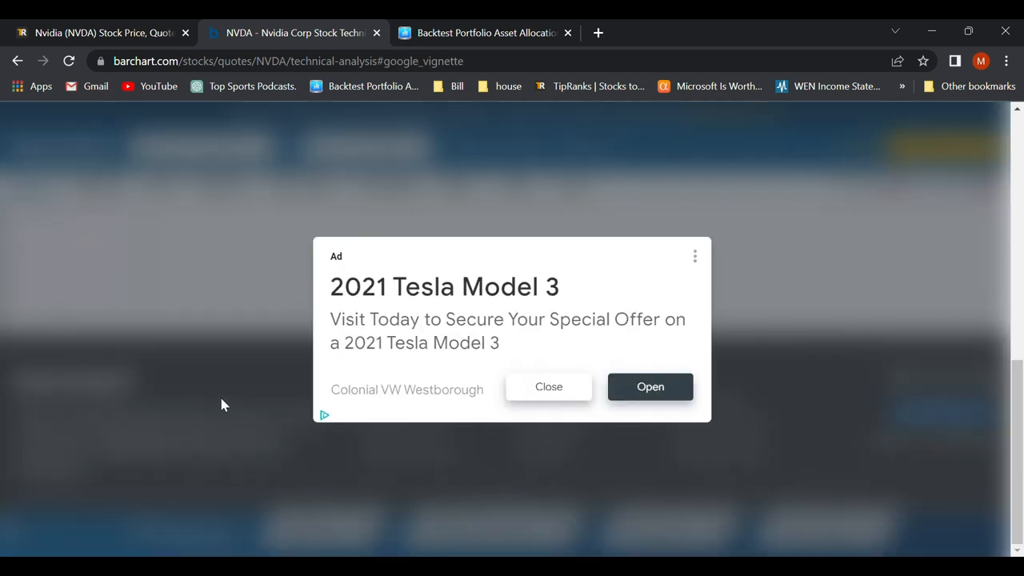
{"action": "left_click", "coordinate": [549, 385]}
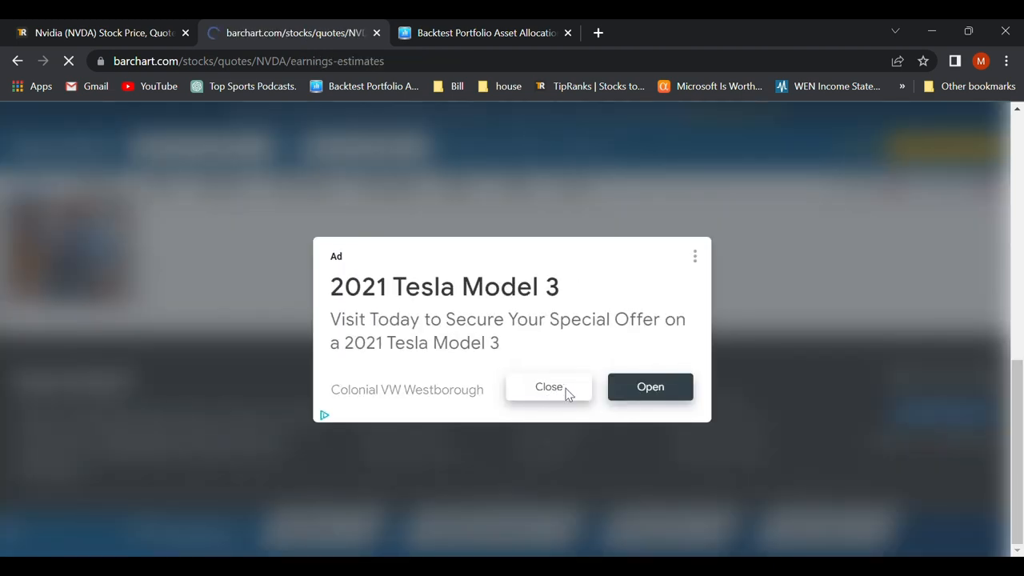
{"action": "left_click", "coordinate": [549, 386]}
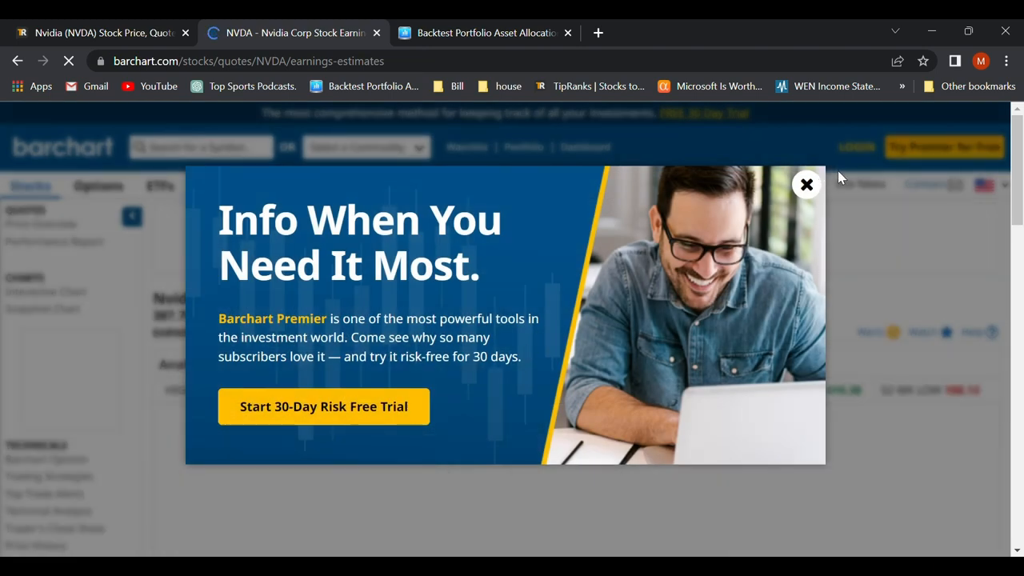
{"action": "left_click", "coordinate": [806, 184]}
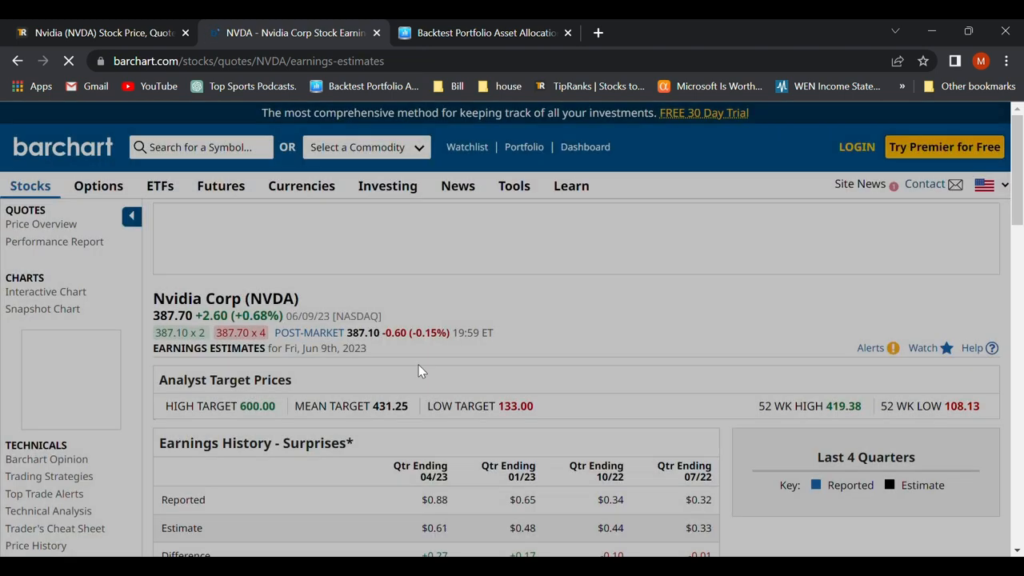
{"action": "scroll", "scroll_direction": "down", "scroll_amount": 3}
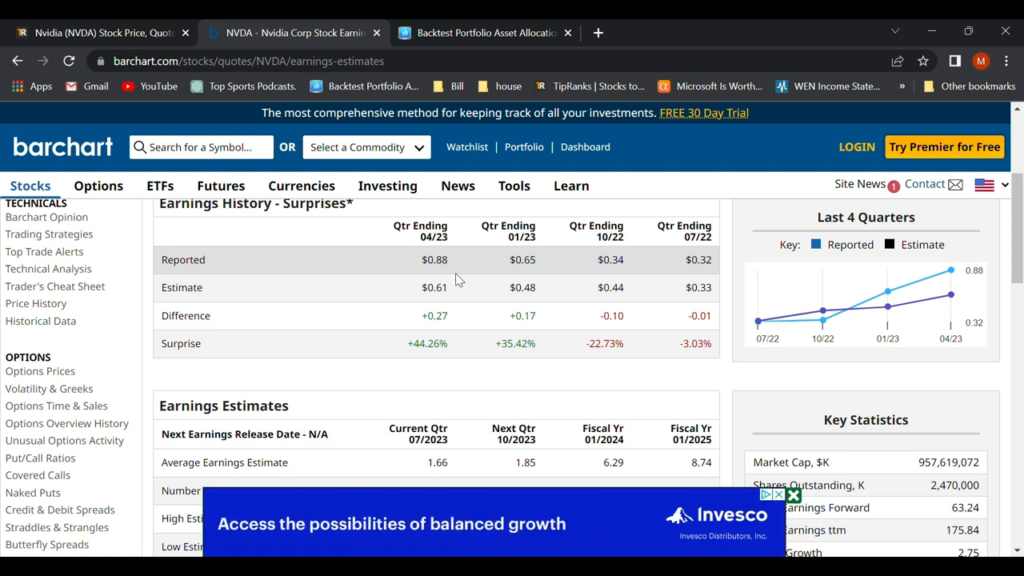
{"action": "mouse_move", "coordinate": [515, 346]}
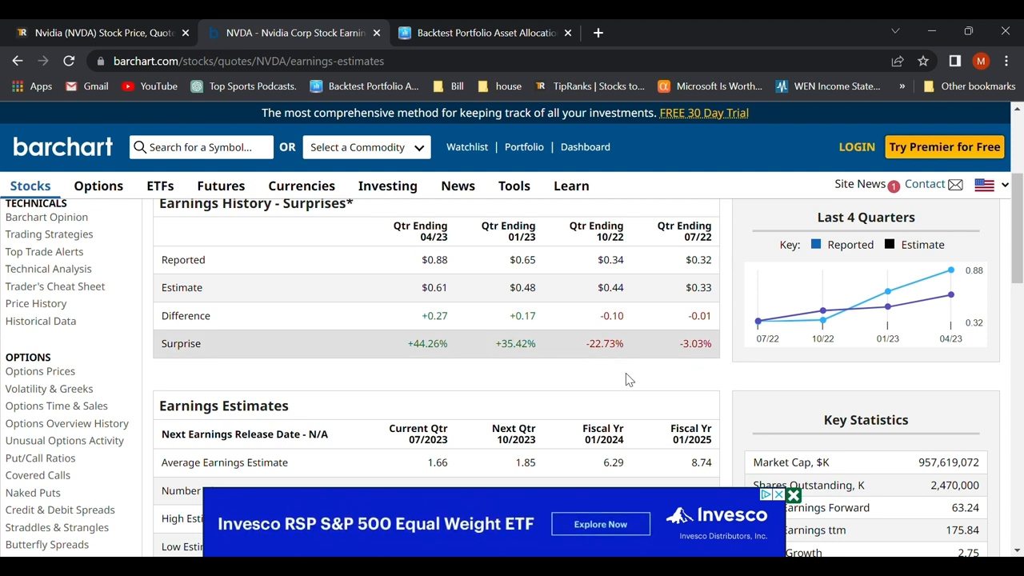
{"action": "mouse_move", "coordinate": [611, 359]}
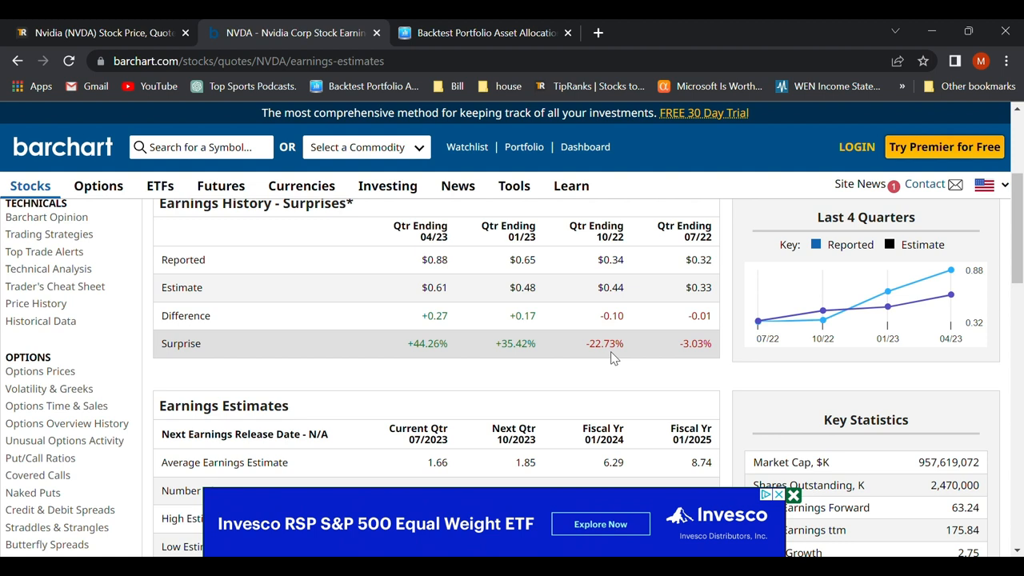
{"action": "mouse_move", "coordinate": [626, 359]}
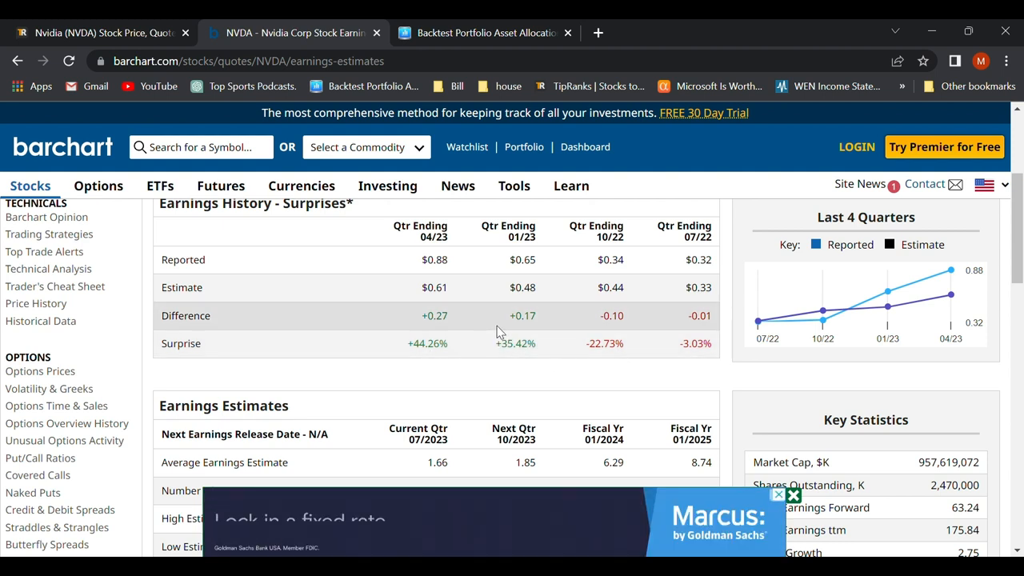
{"action": "mouse_move", "coordinate": [425, 352]}
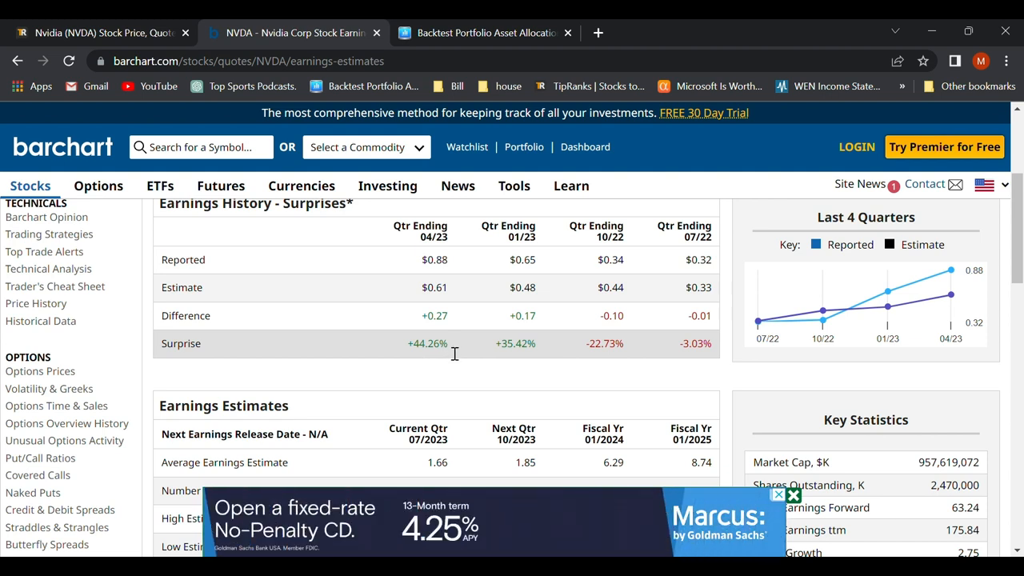
{"action": "mouse_move", "coordinate": [199, 362]}
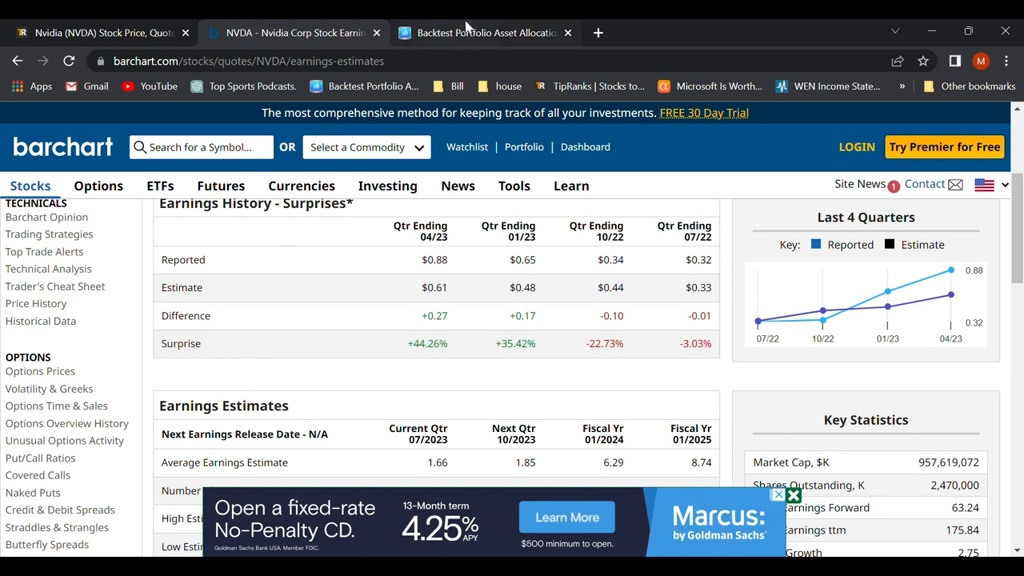
- Review the 100% NVDA Jan–May 2023 backtest: $10,000 to $25,893, 50.37% stdev, 5.07 Sharpe
{"action": "left_click", "coordinate": [483, 33]}
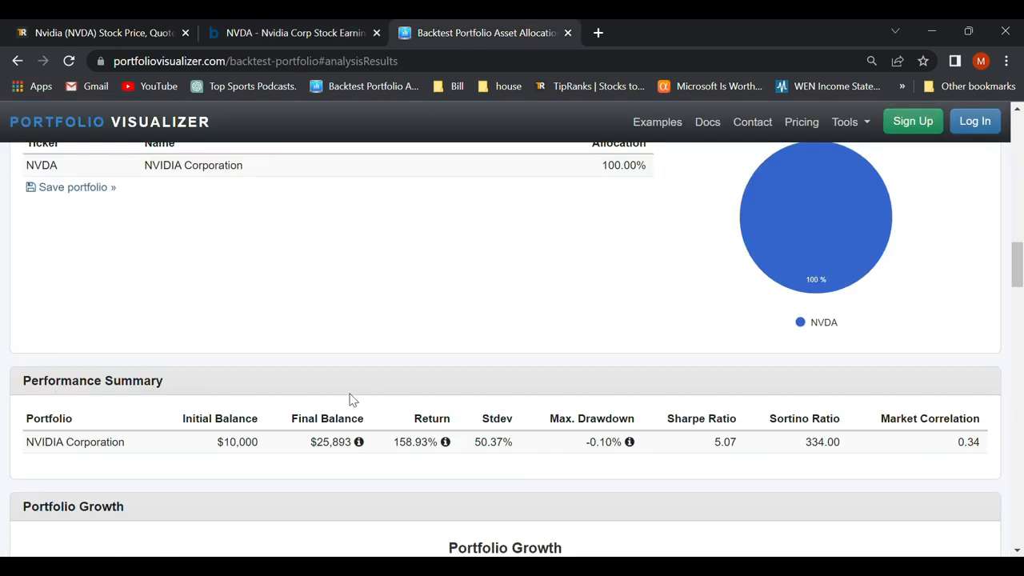
{"action": "scroll", "scroll_direction": "up", "scroll_amount": 3}
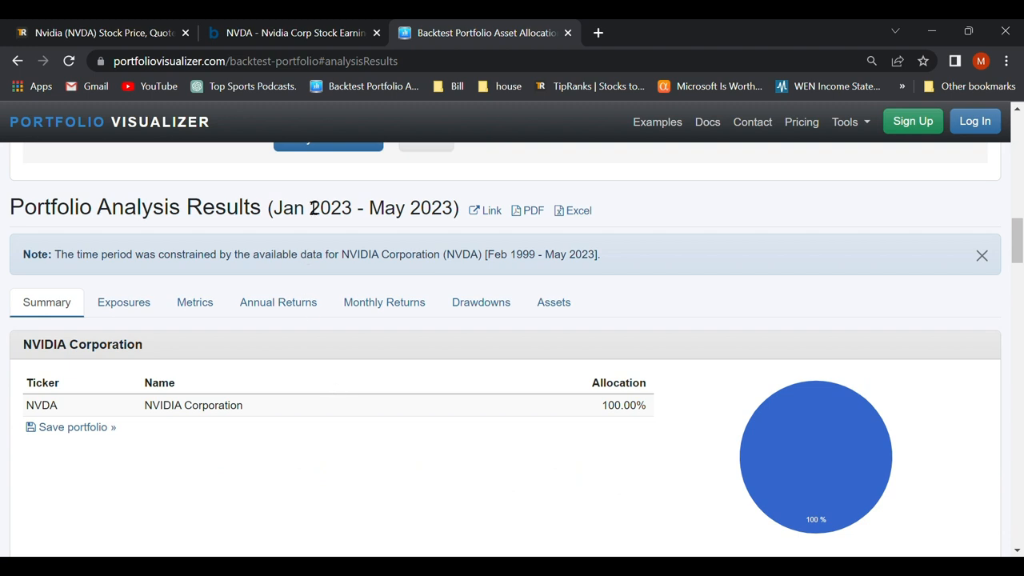
{"action": "mouse_move", "coordinate": [313, 215]}
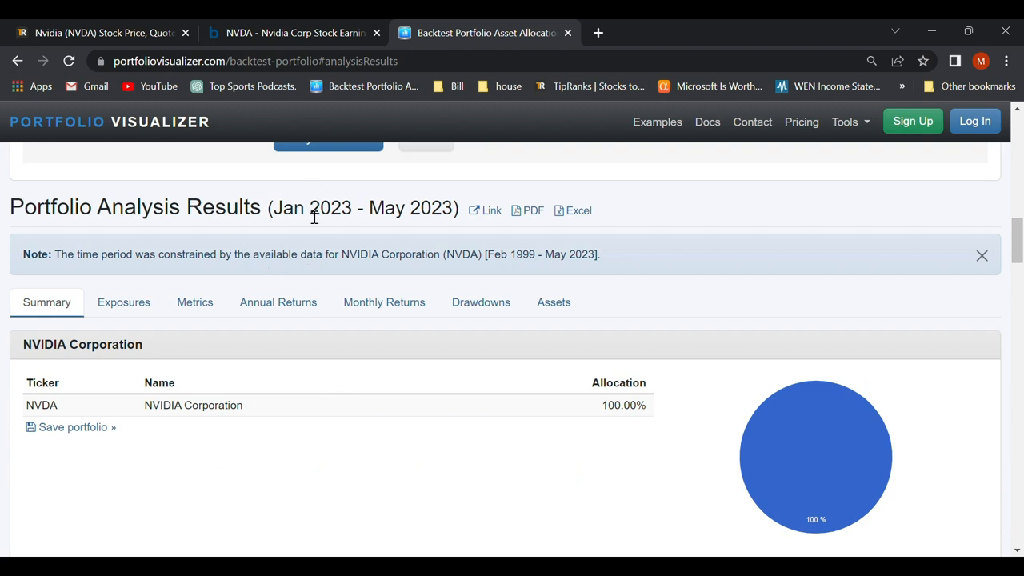
{"action": "scroll", "scroll_direction": "down", "scroll_amount": 3}
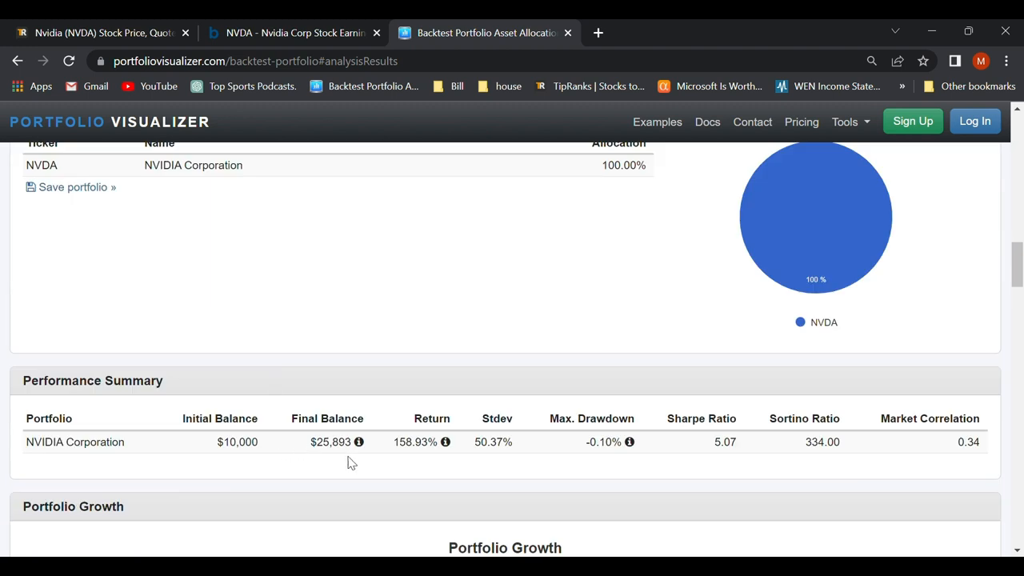
{"action": "mouse_move", "coordinate": [370, 450]}
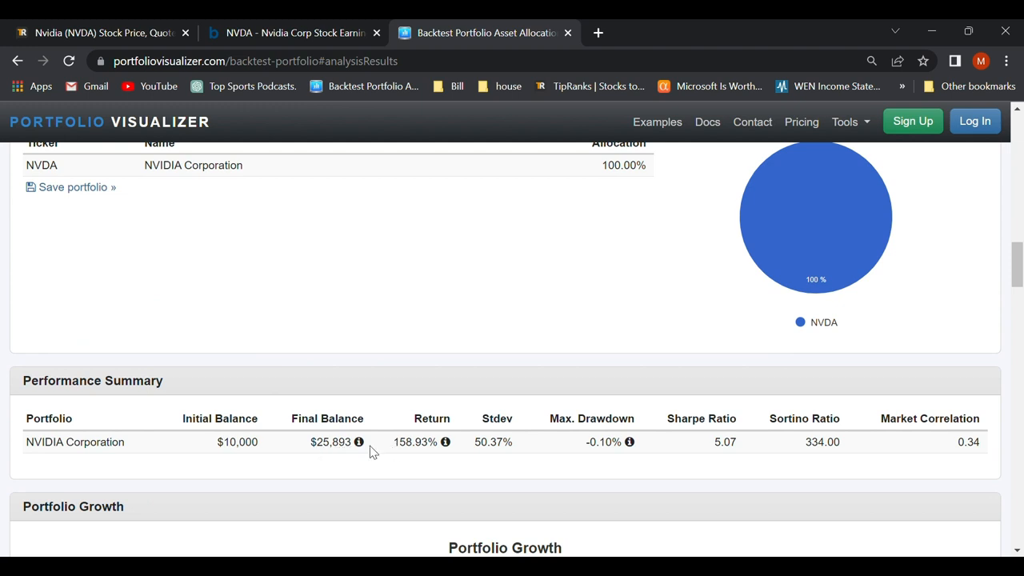
{"action": "mouse_move", "coordinate": [461, 447]}
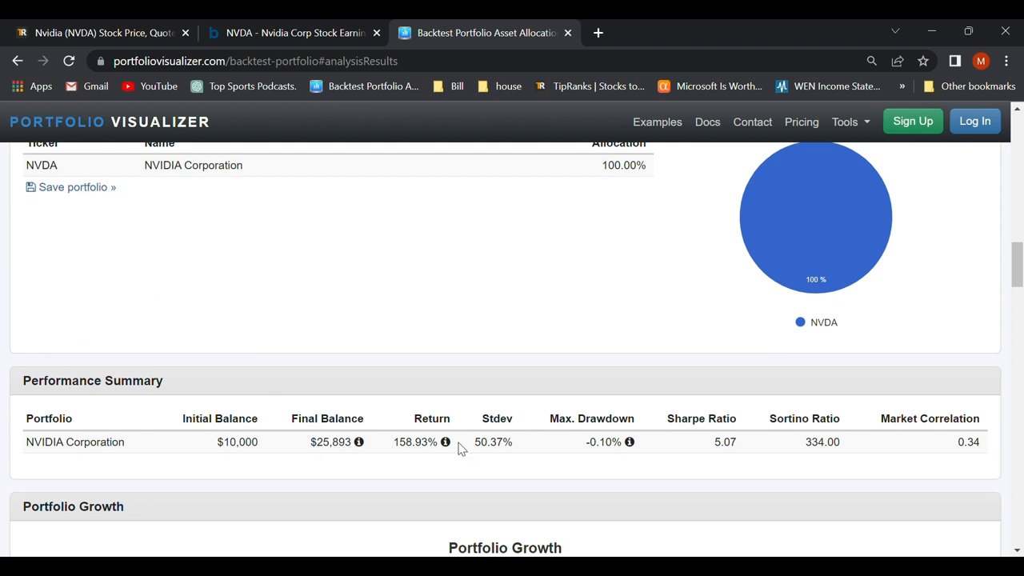
{"action": "mouse_move", "coordinate": [445, 442]}
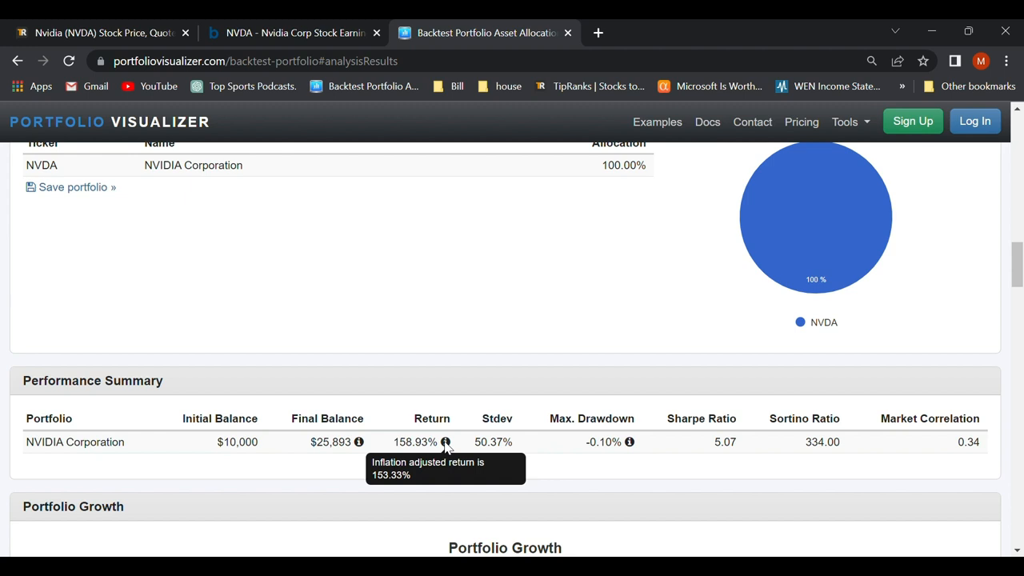
{"action": "mouse_move", "coordinate": [435, 394]}
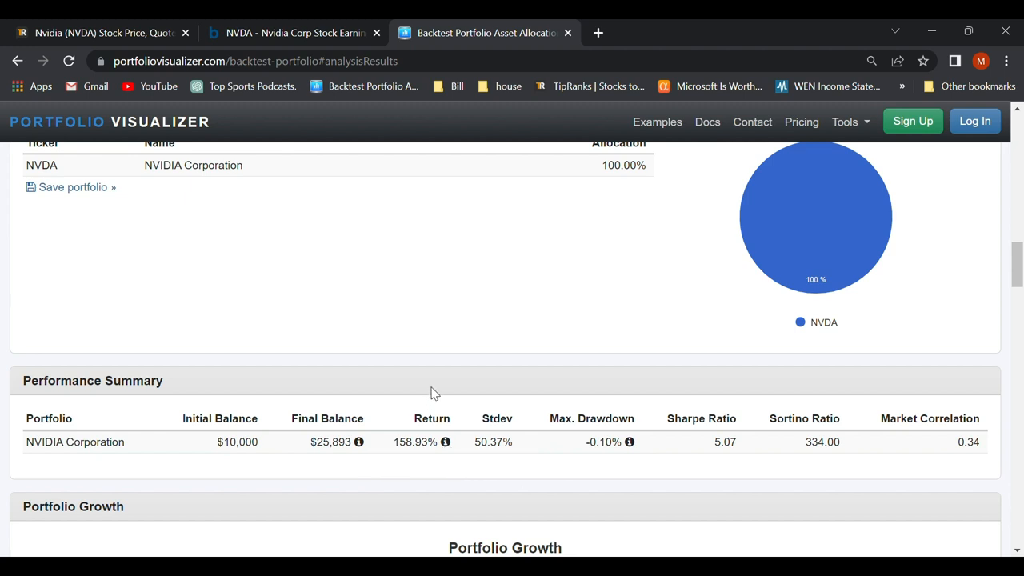
{"action": "mouse_move", "coordinate": [432, 404]}
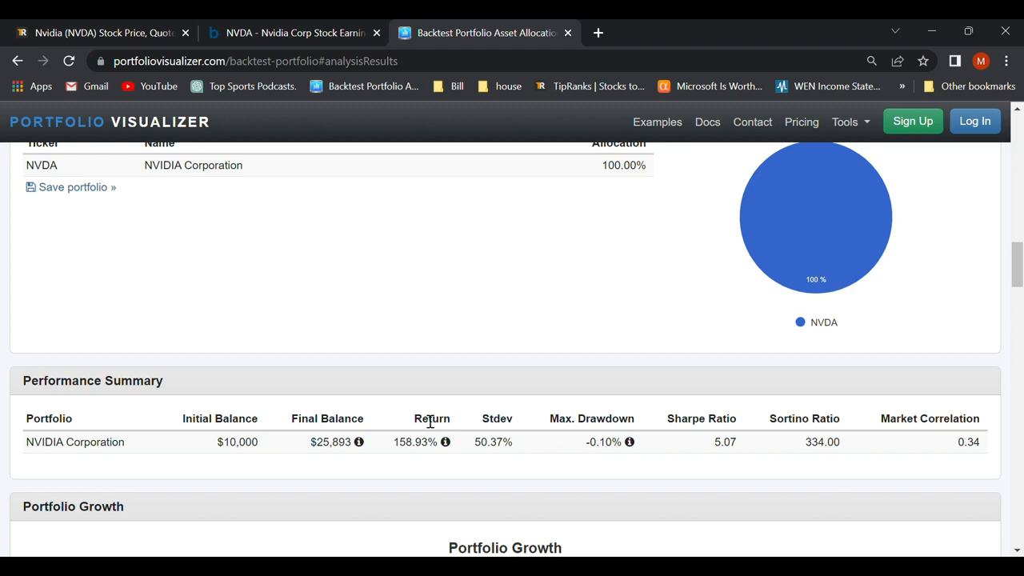
{"action": "mouse_move", "coordinate": [376, 356]}
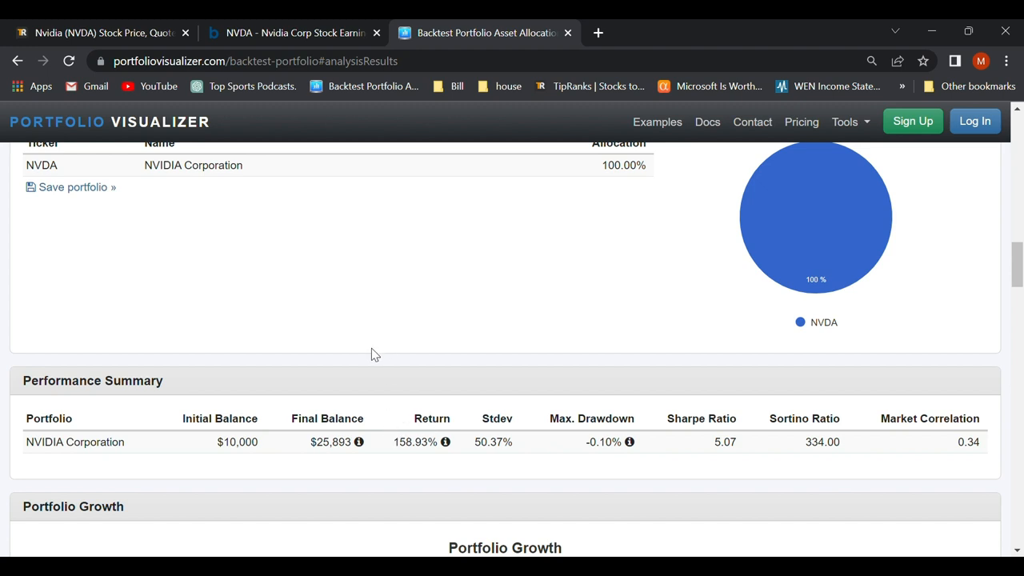
{"action": "scroll", "scroll_direction": "up", "scroll_amount": 3}
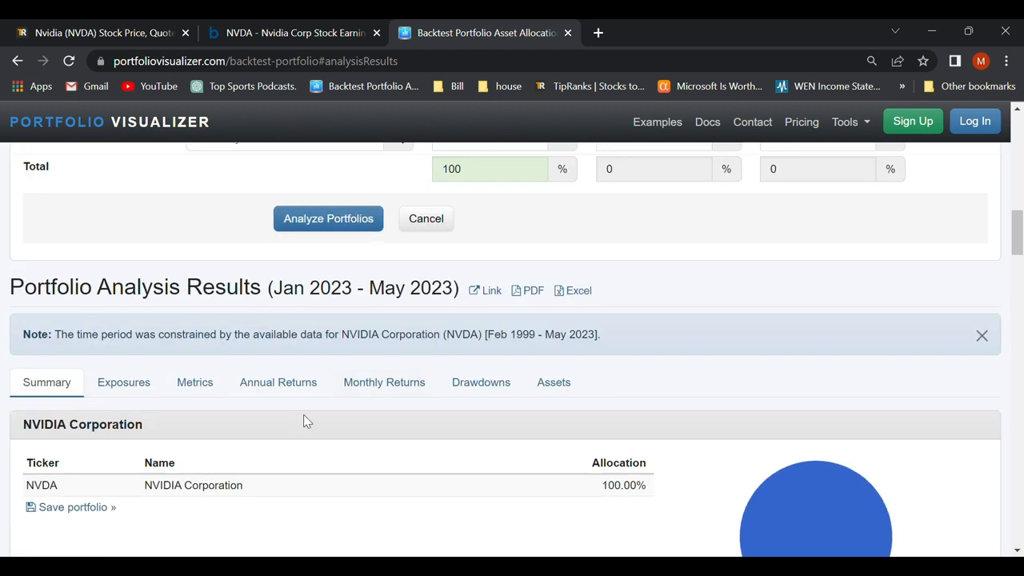
{"action": "scroll", "scroll_direction": "down", "scroll_amount": 3}
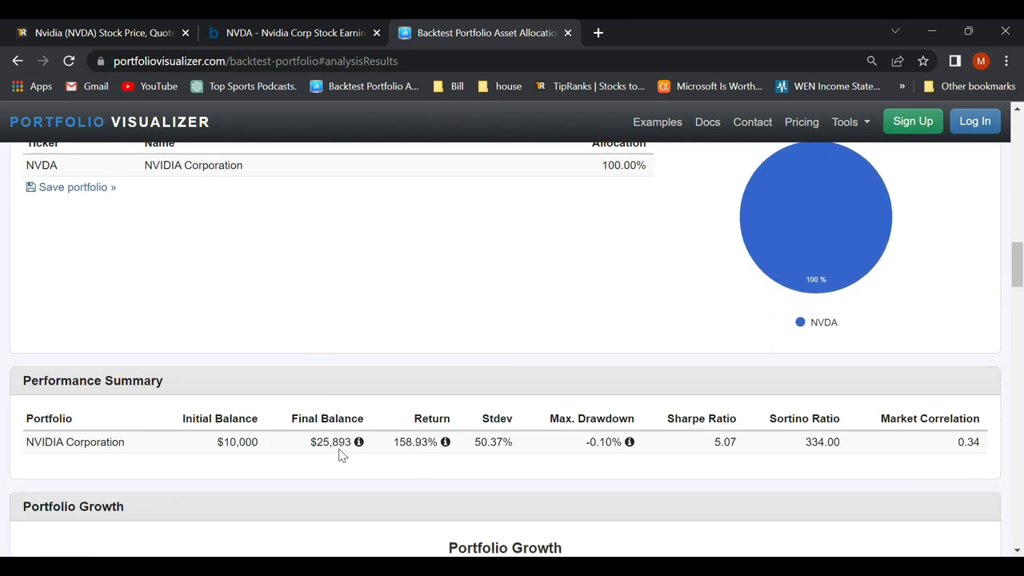
{"action": "mouse_move", "coordinate": [356, 456]}
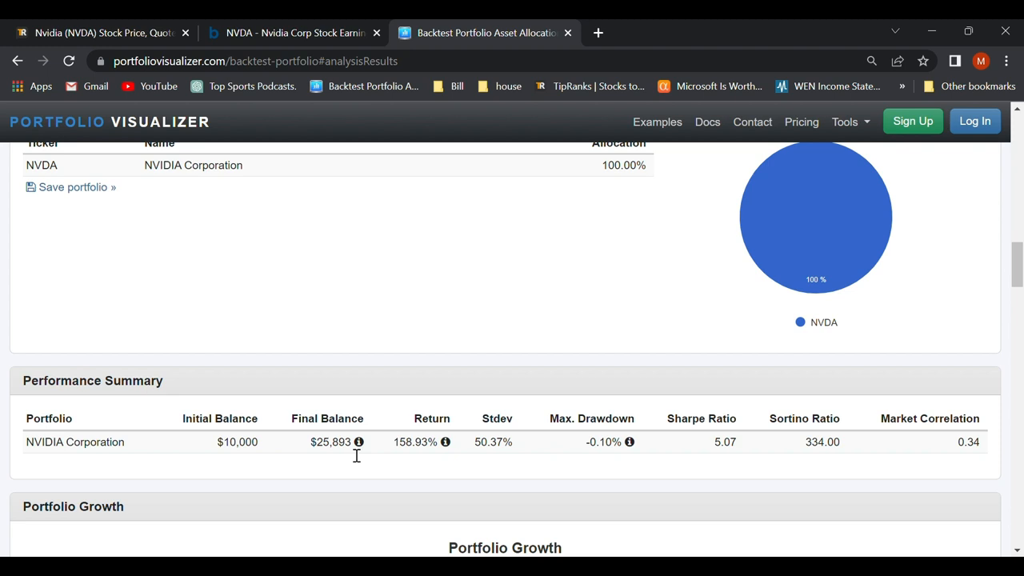
{"action": "mouse_move", "coordinate": [298, 416]}
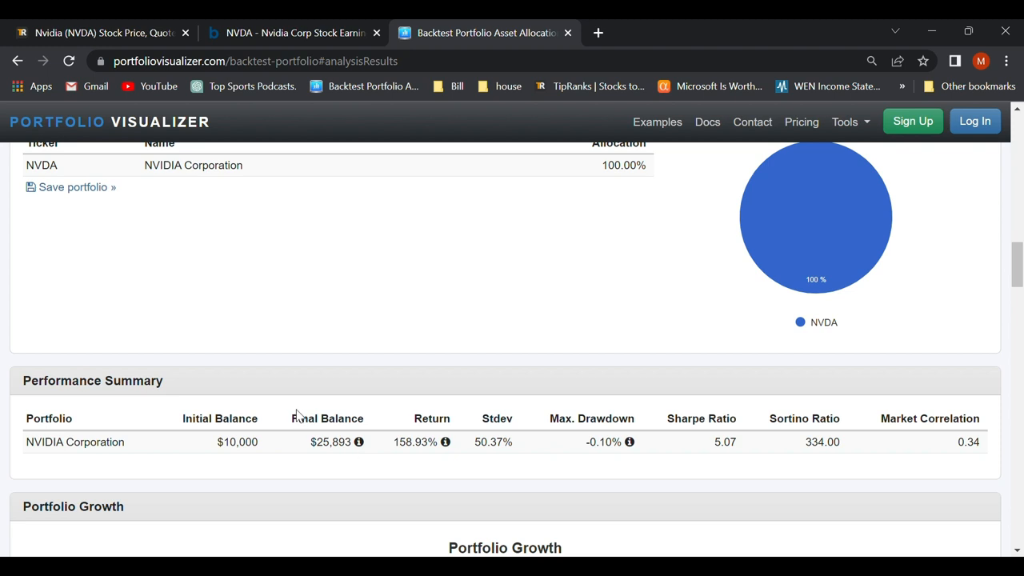
{"action": "mouse_move", "coordinate": [400, 471]}
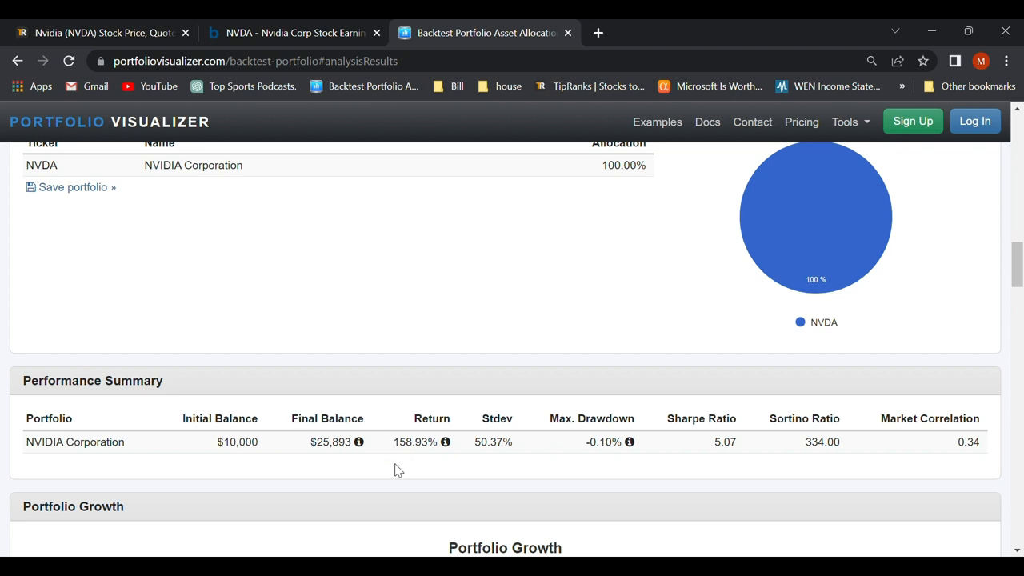
{"action": "scroll", "scroll_direction": "up", "scroll_amount": 3}
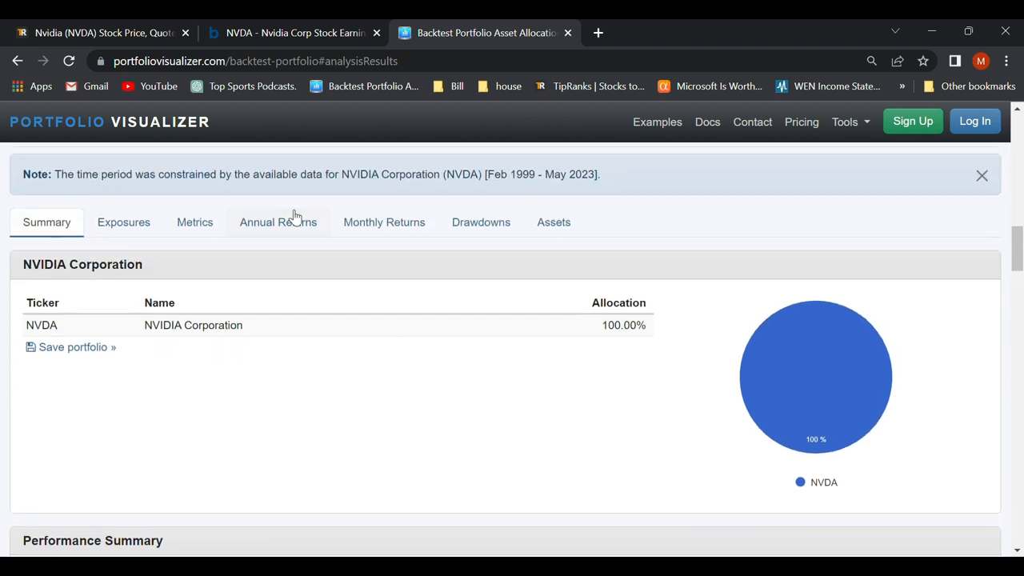
{"action": "left_click", "coordinate": [384, 221]}
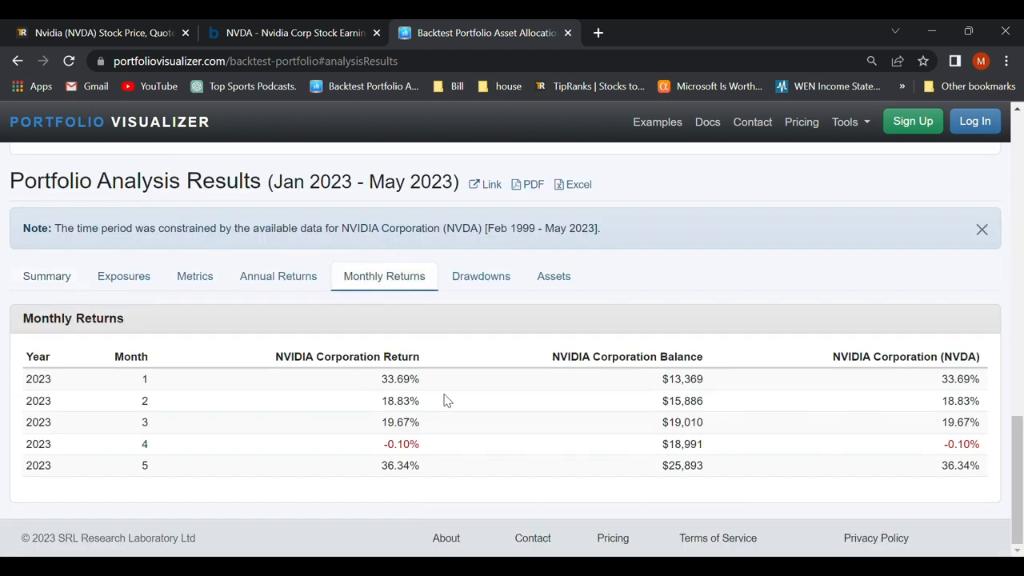
{"action": "mouse_move", "coordinate": [429, 378]}
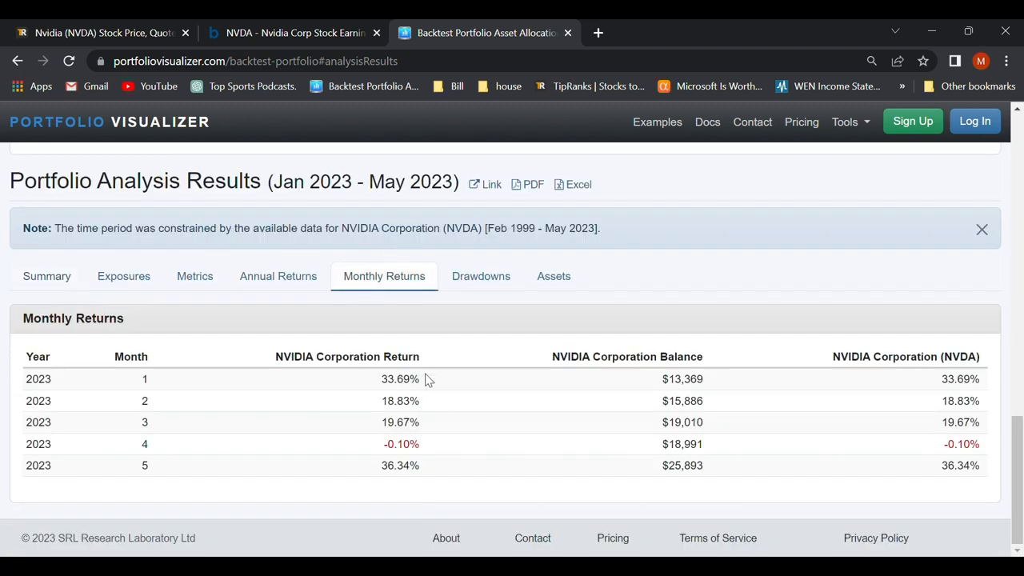
{"action": "mouse_move", "coordinate": [413, 381]}
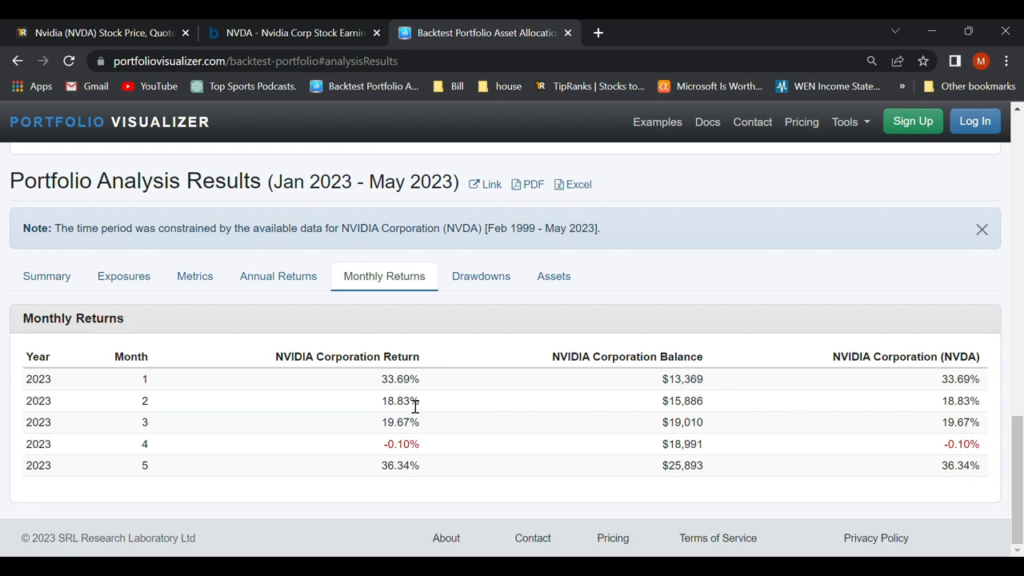
{"action": "mouse_move", "coordinate": [424, 422]}
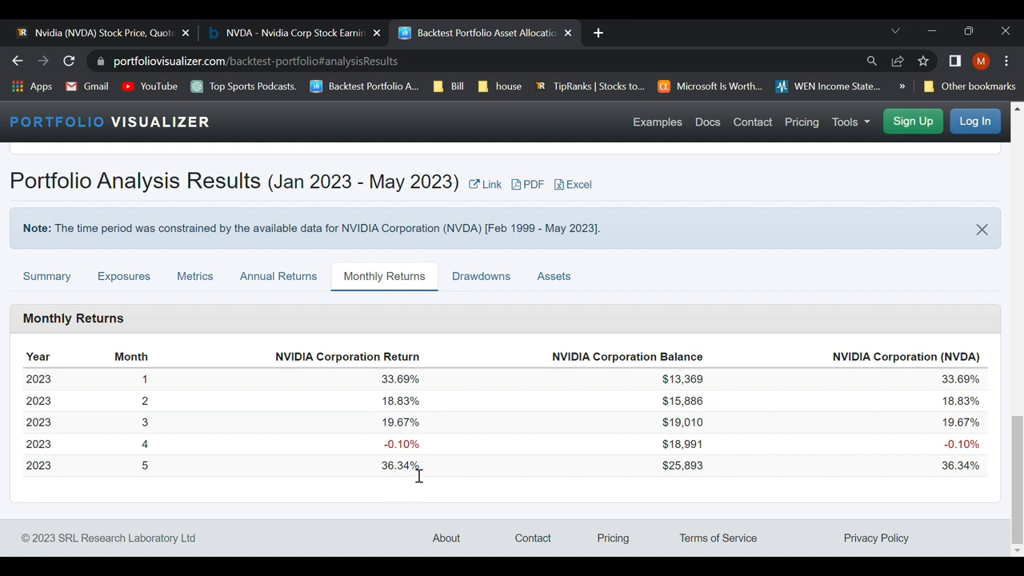
{"action": "mouse_move", "coordinate": [449, 461]}
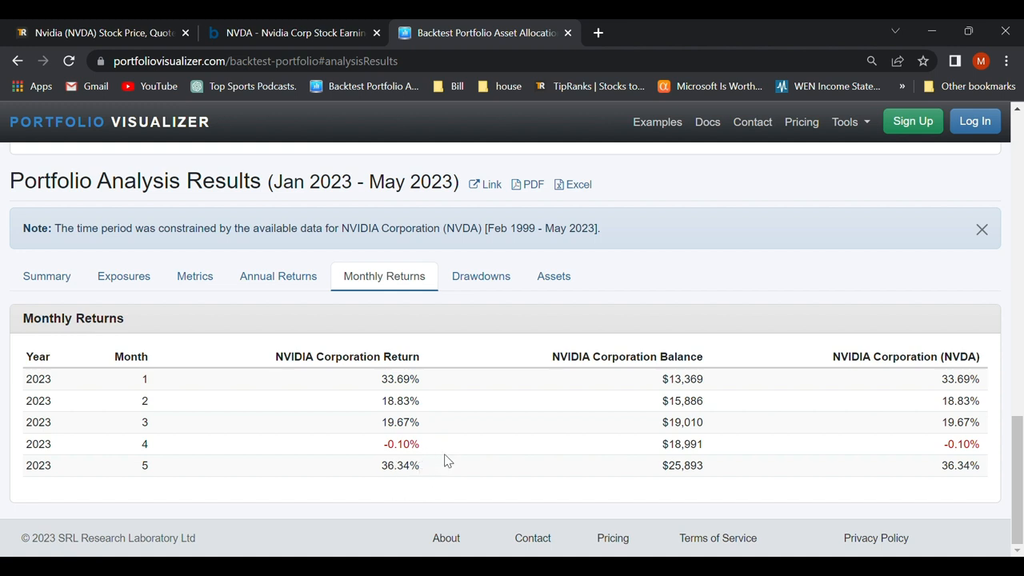
{"action": "mouse_move", "coordinate": [424, 465]}
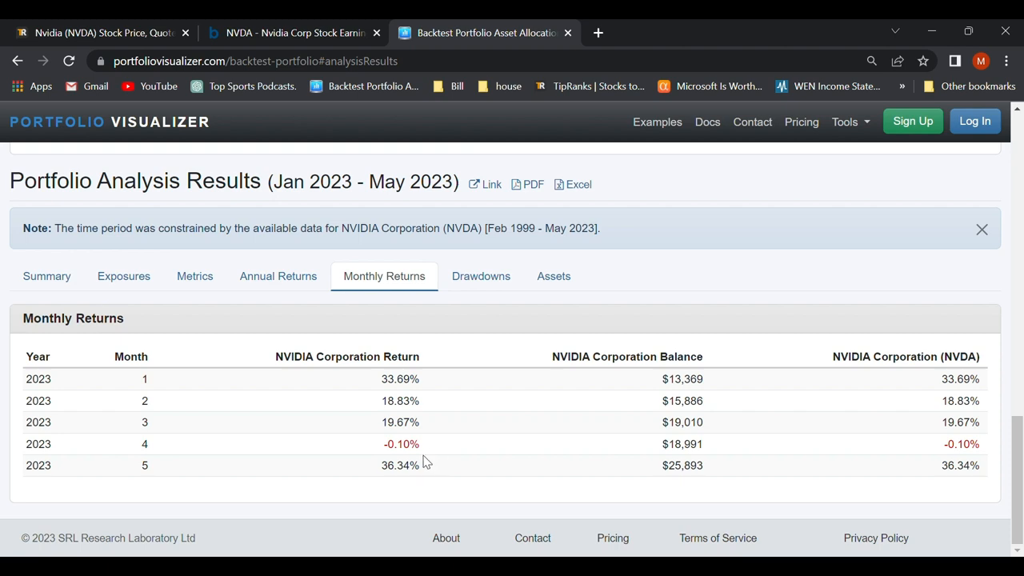
{"action": "mouse_move", "coordinate": [400, 259]}
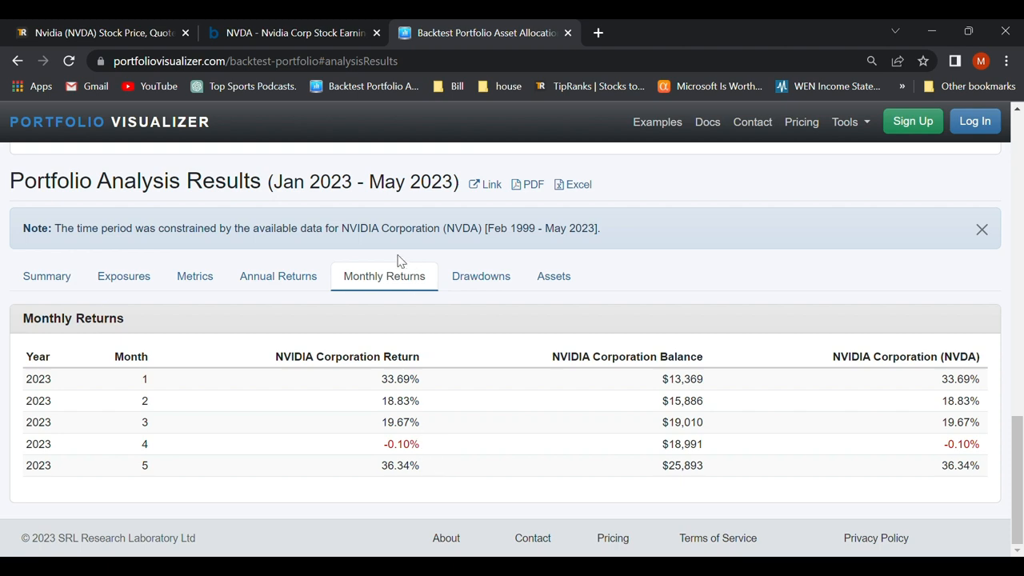
- Set Start Year 2020 and analyze, showing $10,000 growing to $64,549 at 72.60% CAGR
{"action": "scroll", "scroll_direction": "up", "scroll_amount": 3}
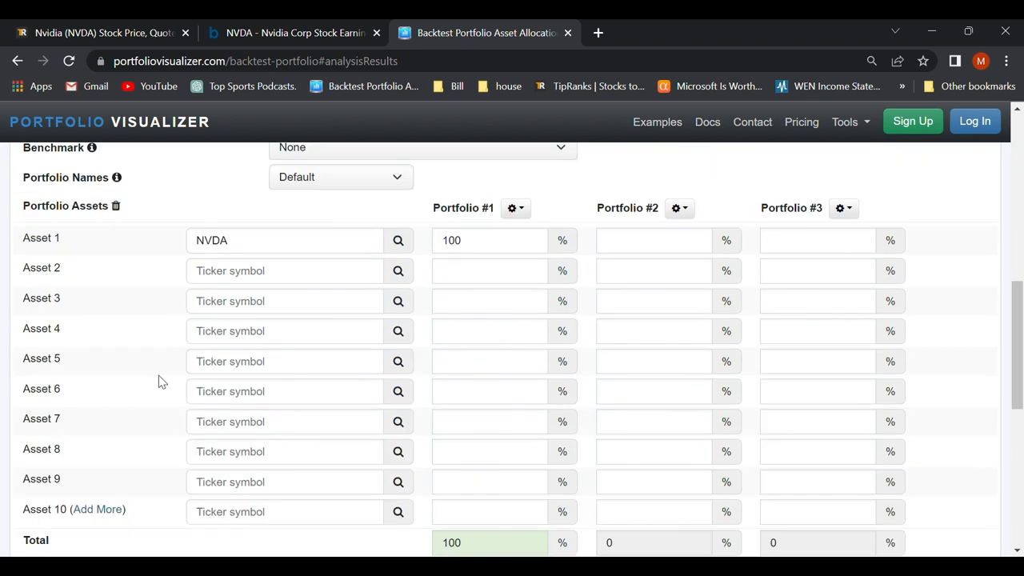
{"action": "scroll", "scroll_direction": "up", "scroll_amount": 3}
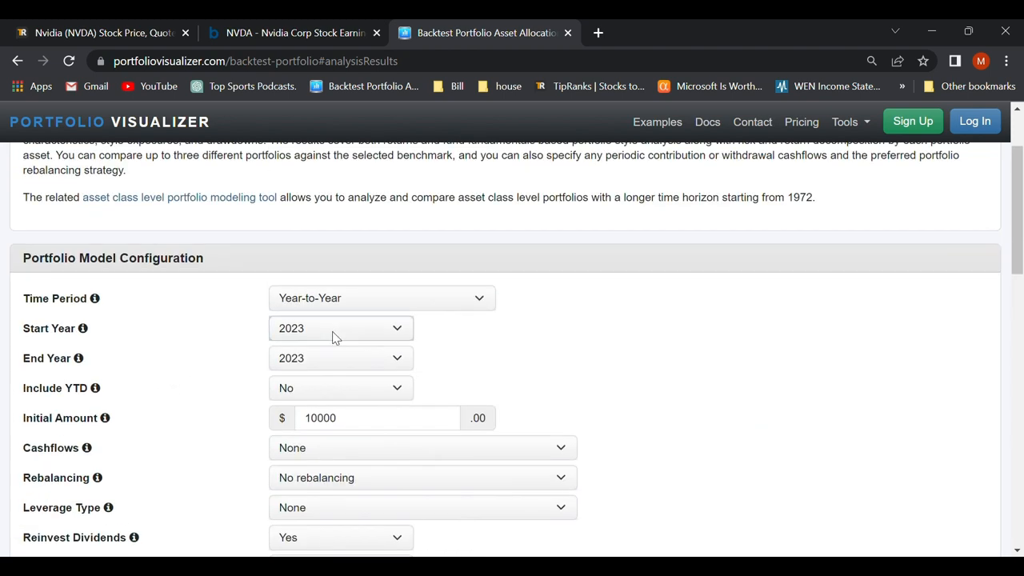
{"action": "scroll", "scroll_direction": "down", "scroll_amount": 3}
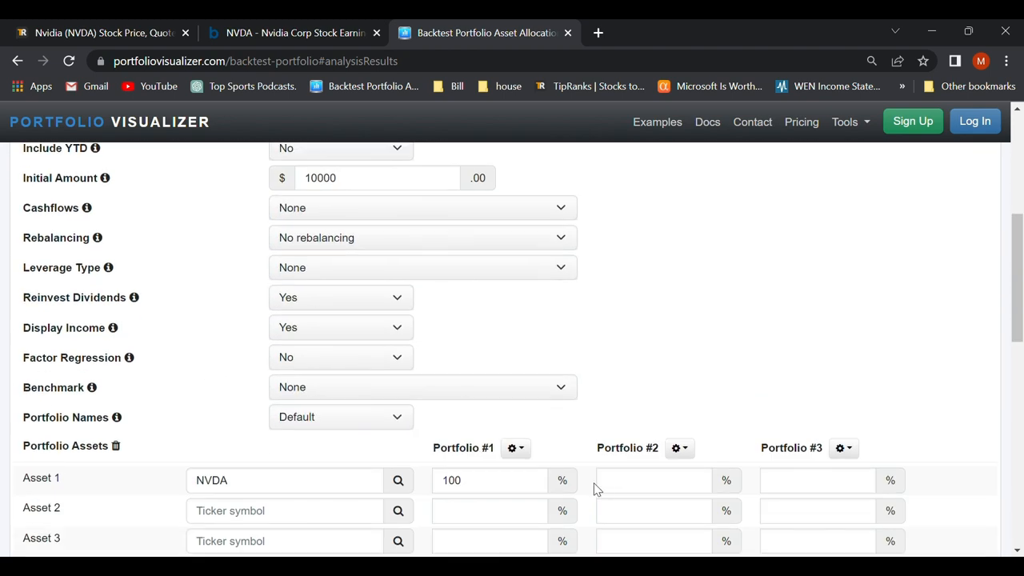
{"action": "left_click", "coordinate": [328, 352]}
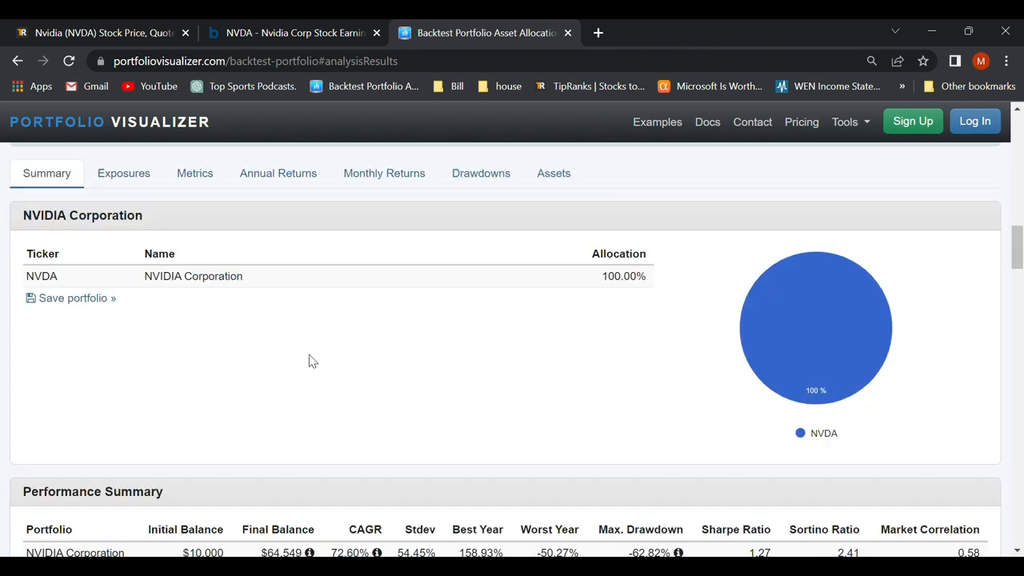
{"action": "scroll", "scroll_direction": "down", "scroll_amount": 3}
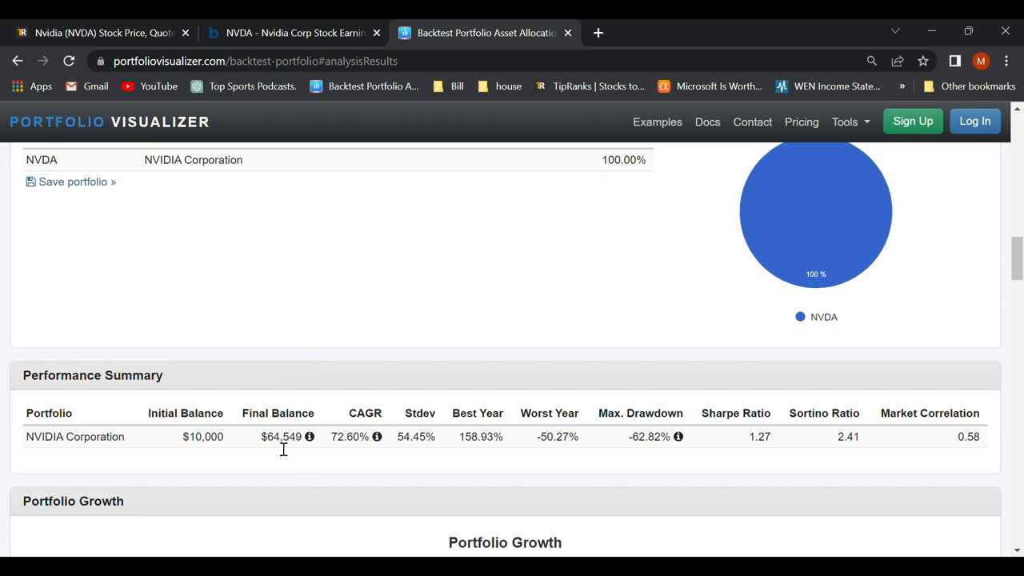
{"action": "mouse_move", "coordinate": [358, 446]}
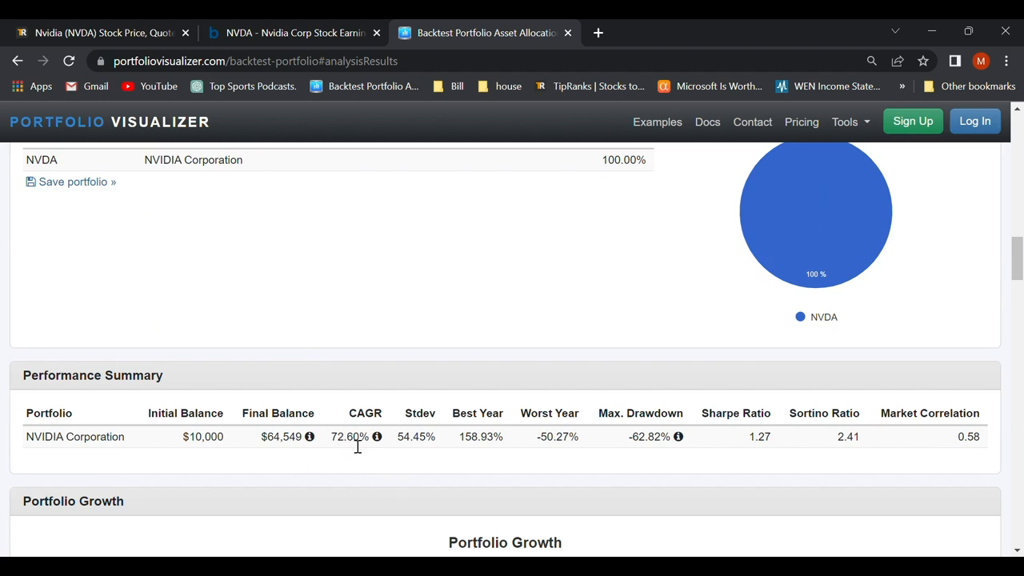
{"action": "scroll", "scroll_direction": "up", "scroll_amount": 3}
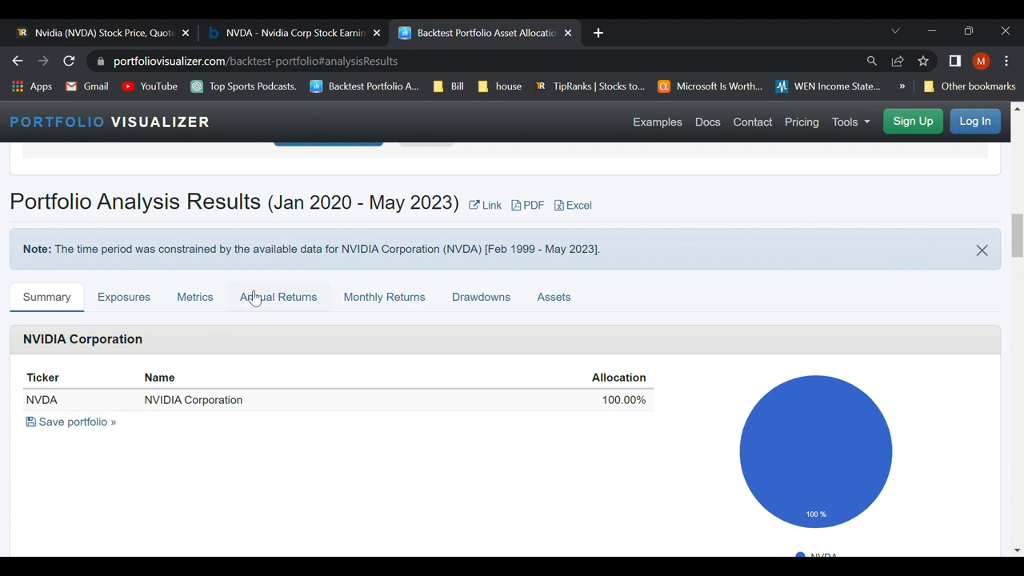
- Show Annual Returns and highlight 2022's -50.27% drop to $24,929, with 158.93% in 2023
{"action": "left_click", "coordinate": [278, 296]}
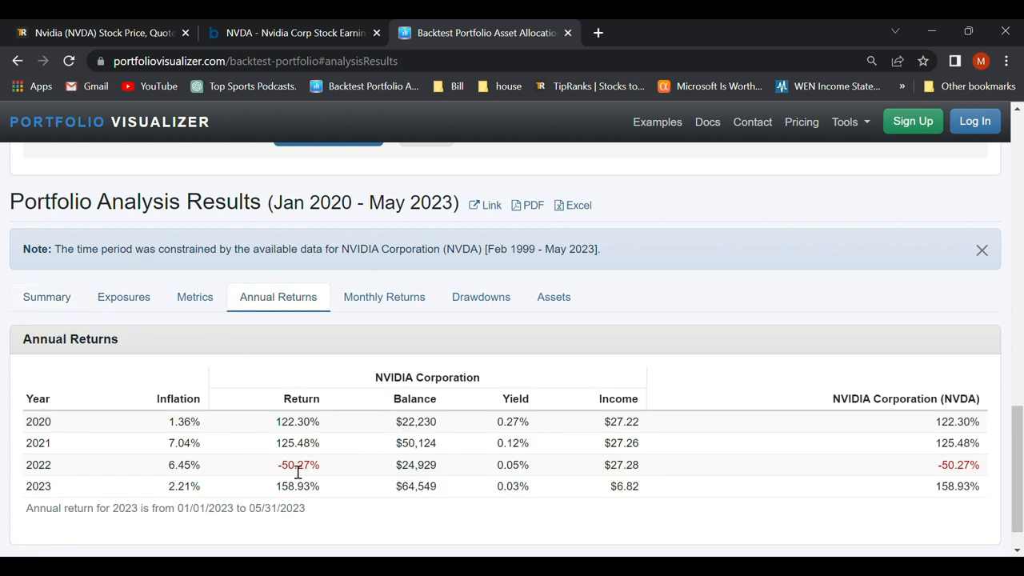
{"action": "mouse_move", "coordinate": [312, 480]}
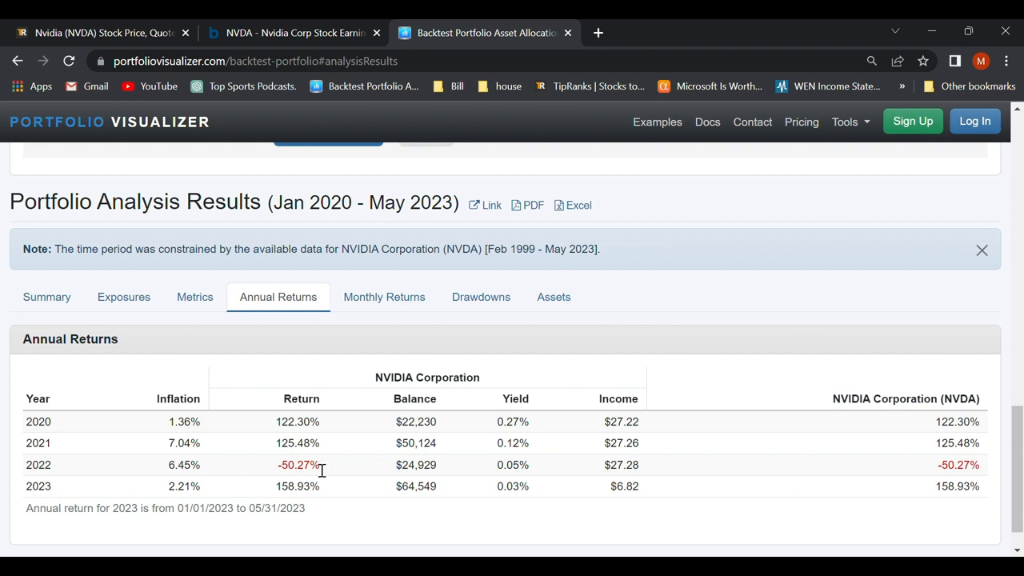
{"action": "mouse_move", "coordinate": [352, 465]}
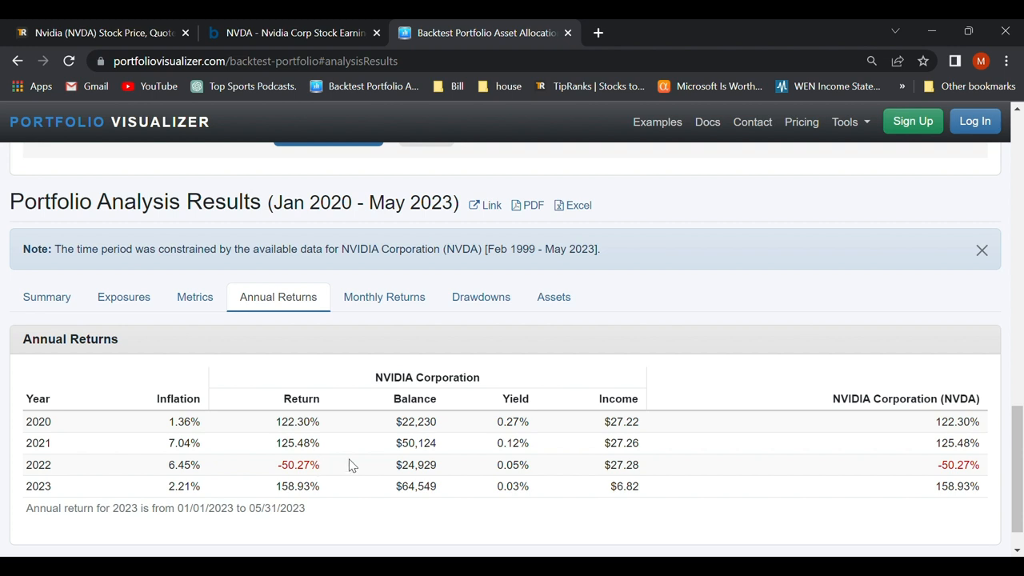
{"action": "mouse_move", "coordinate": [304, 477]}
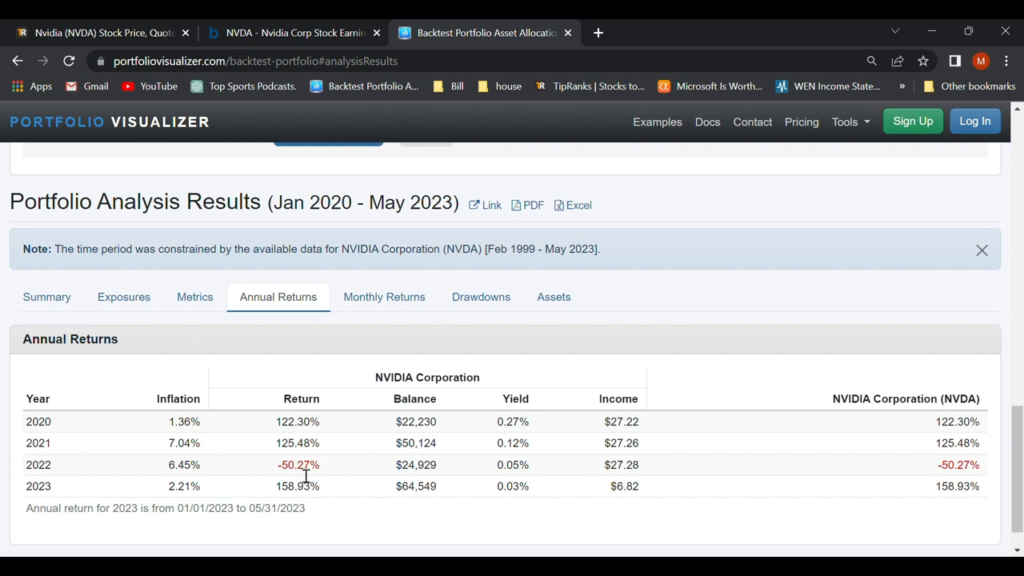
{"action": "double_click", "coordinate": [416, 442]}
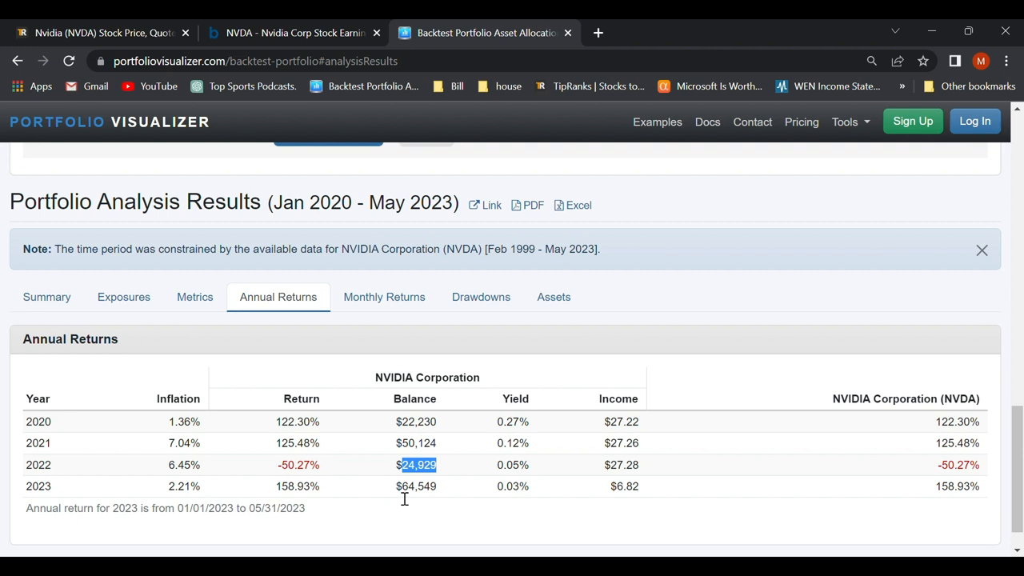
{"action": "mouse_move", "coordinate": [455, 470]}
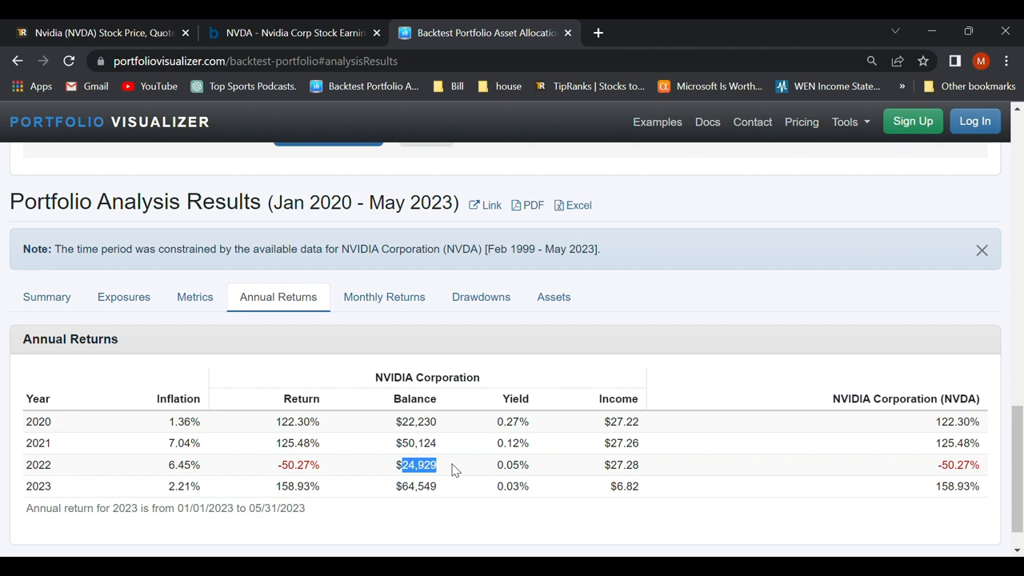
{"action": "mouse_move", "coordinate": [299, 463]}
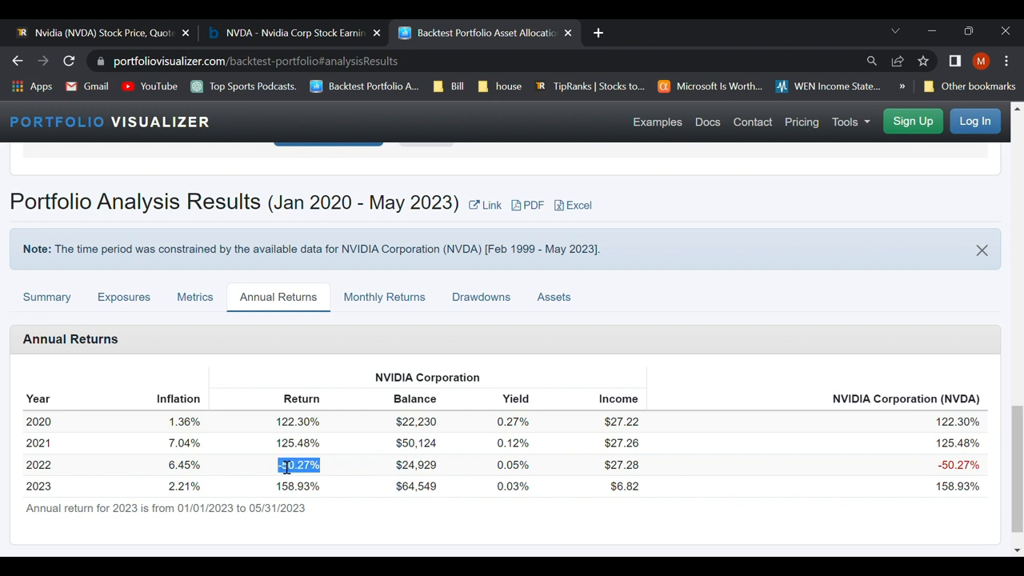
{"action": "mouse_move", "coordinate": [660, 335]}
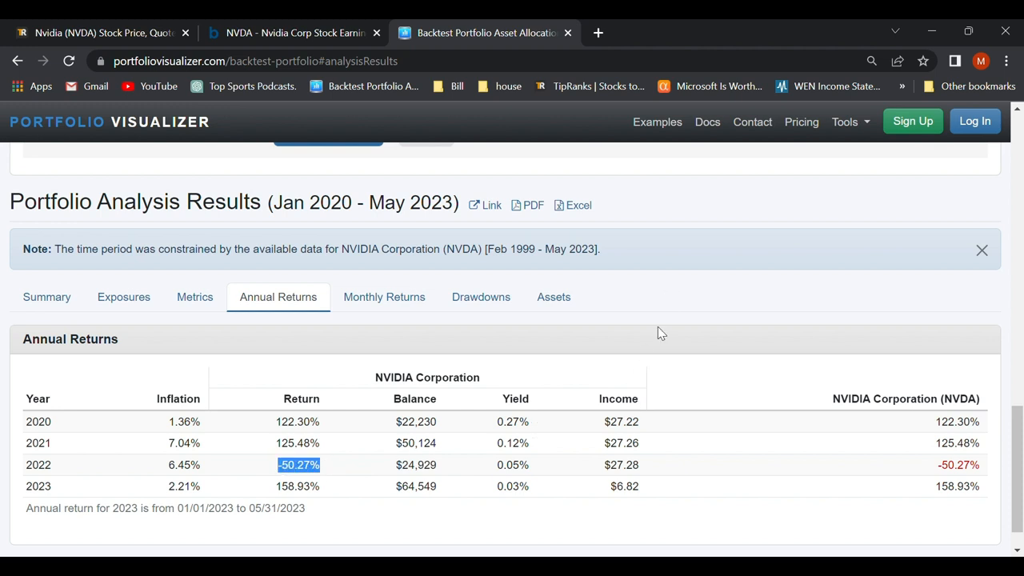
{"action": "mouse_move", "coordinate": [192, 392]}
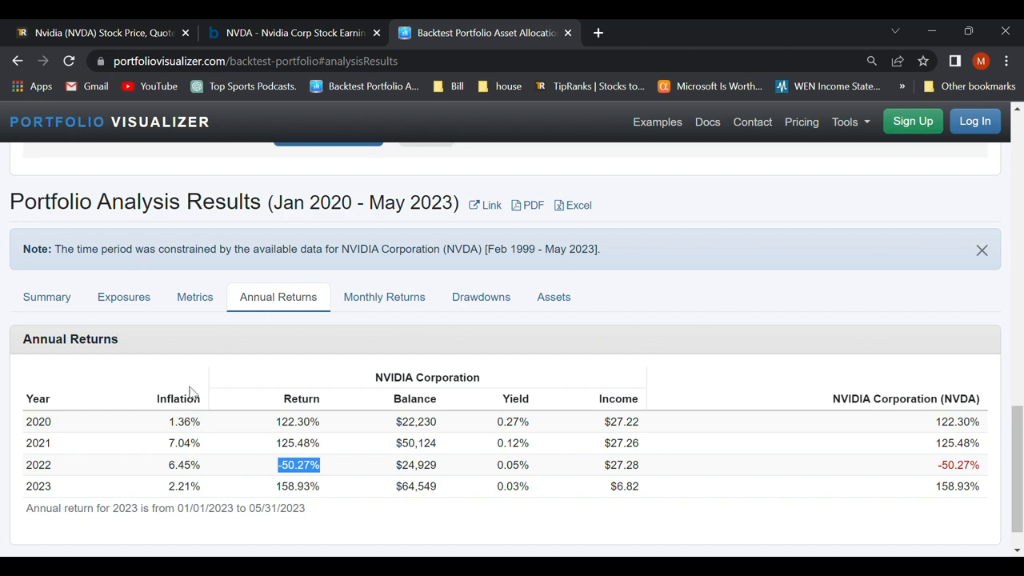
{"action": "mouse_move", "coordinate": [186, 433]}
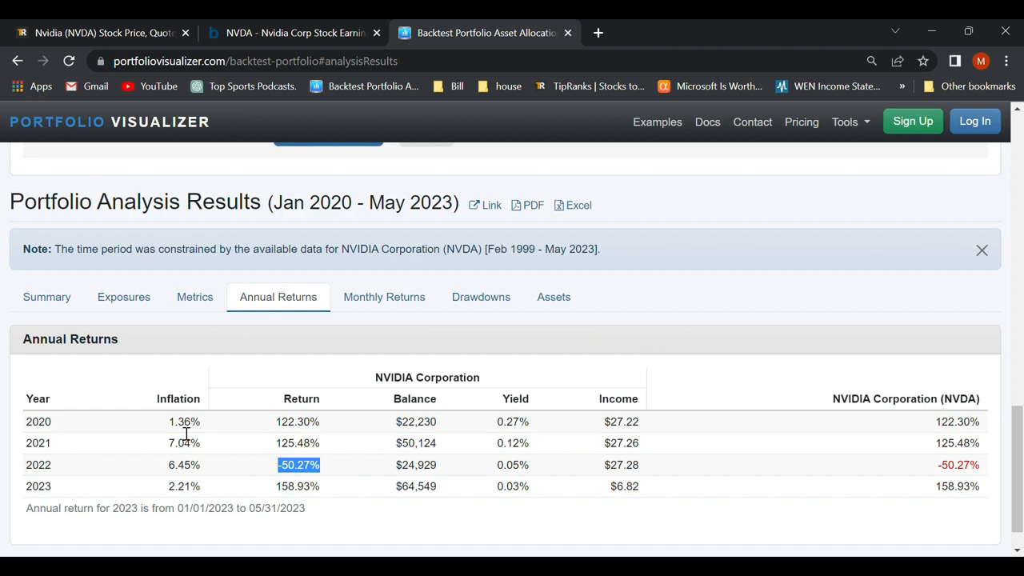
{"action": "scroll", "scroll_direction": "up", "scroll_amount": 3}
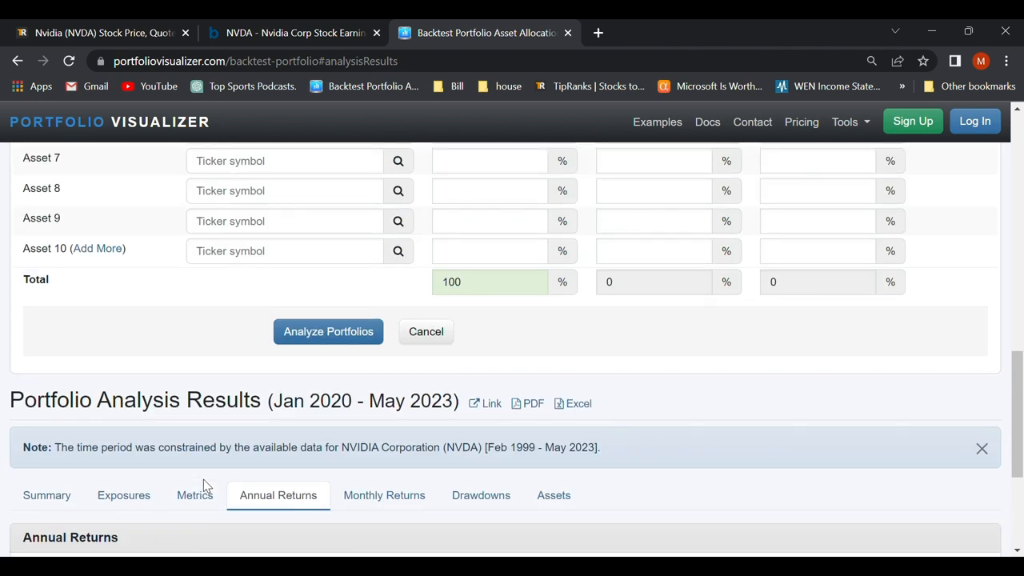
{"action": "scroll", "scroll_direction": "down", "scroll_amount": 3}
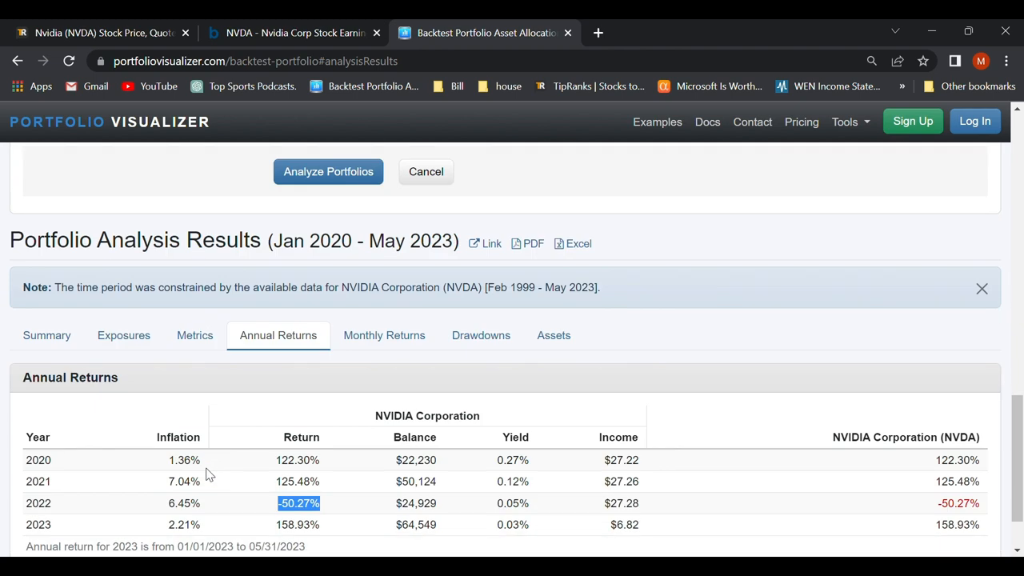
{"action": "mouse_move", "coordinate": [947, 106]}
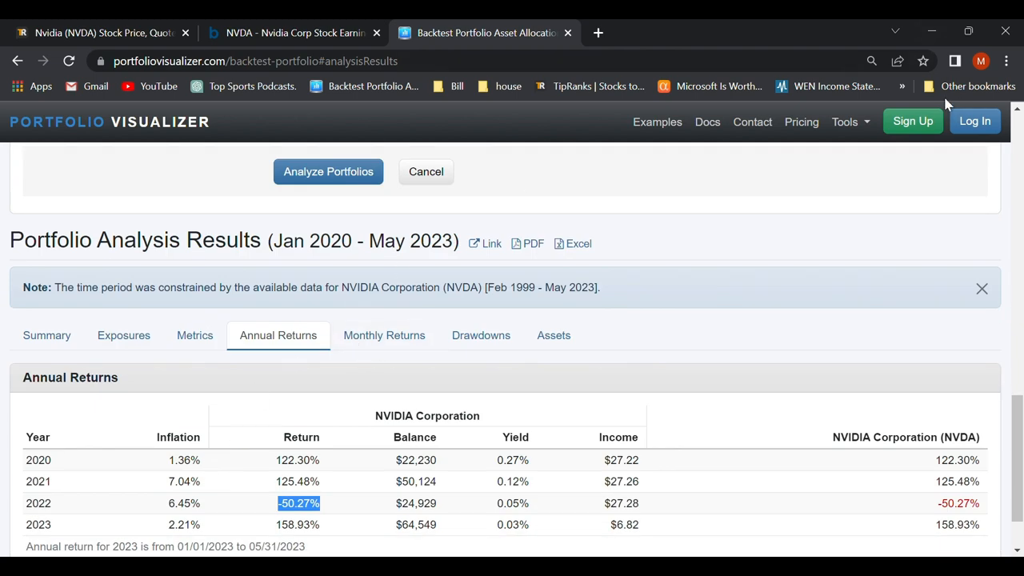